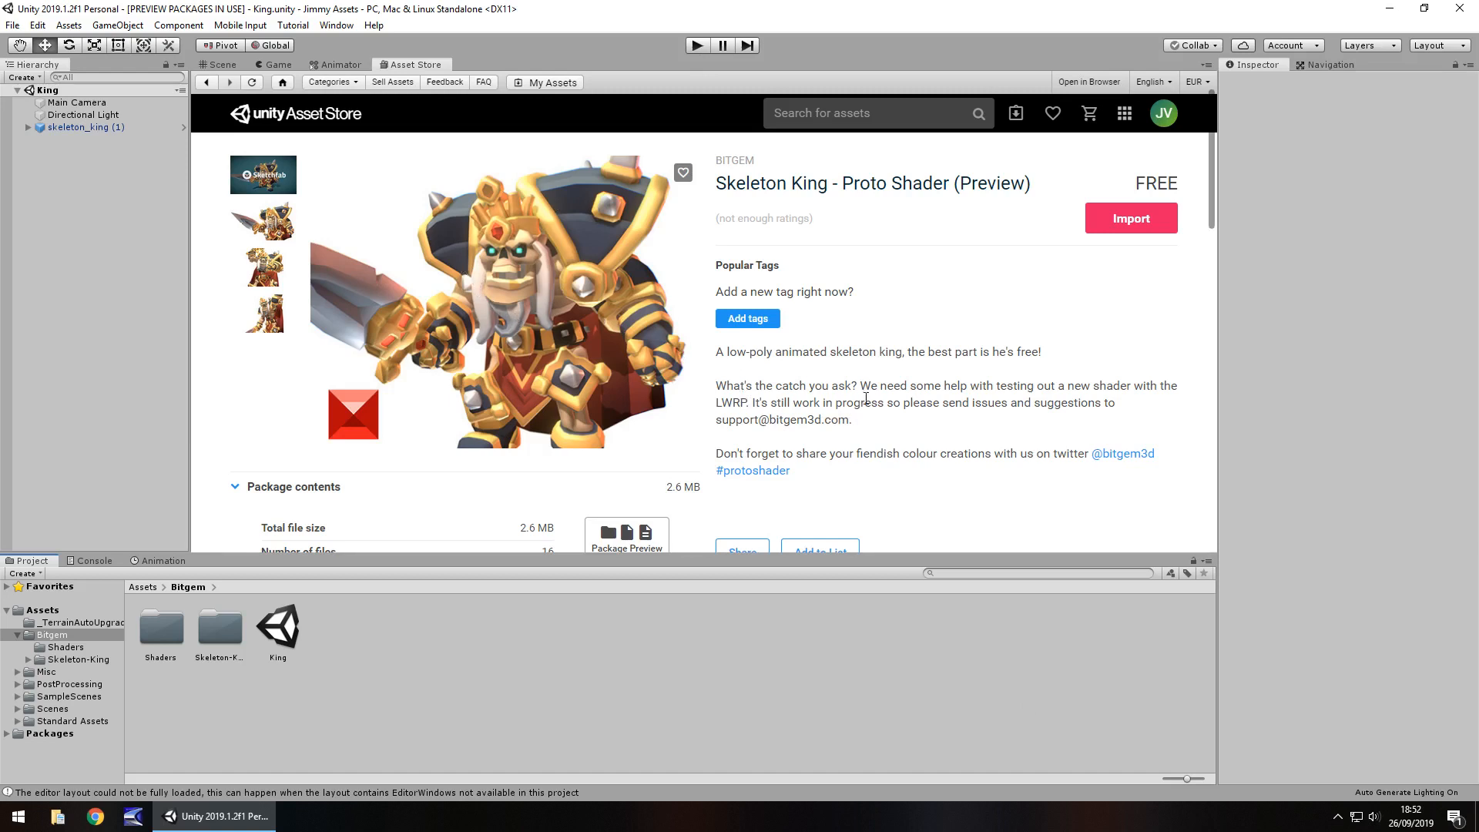
pyautogui.moveTo(915, 417)
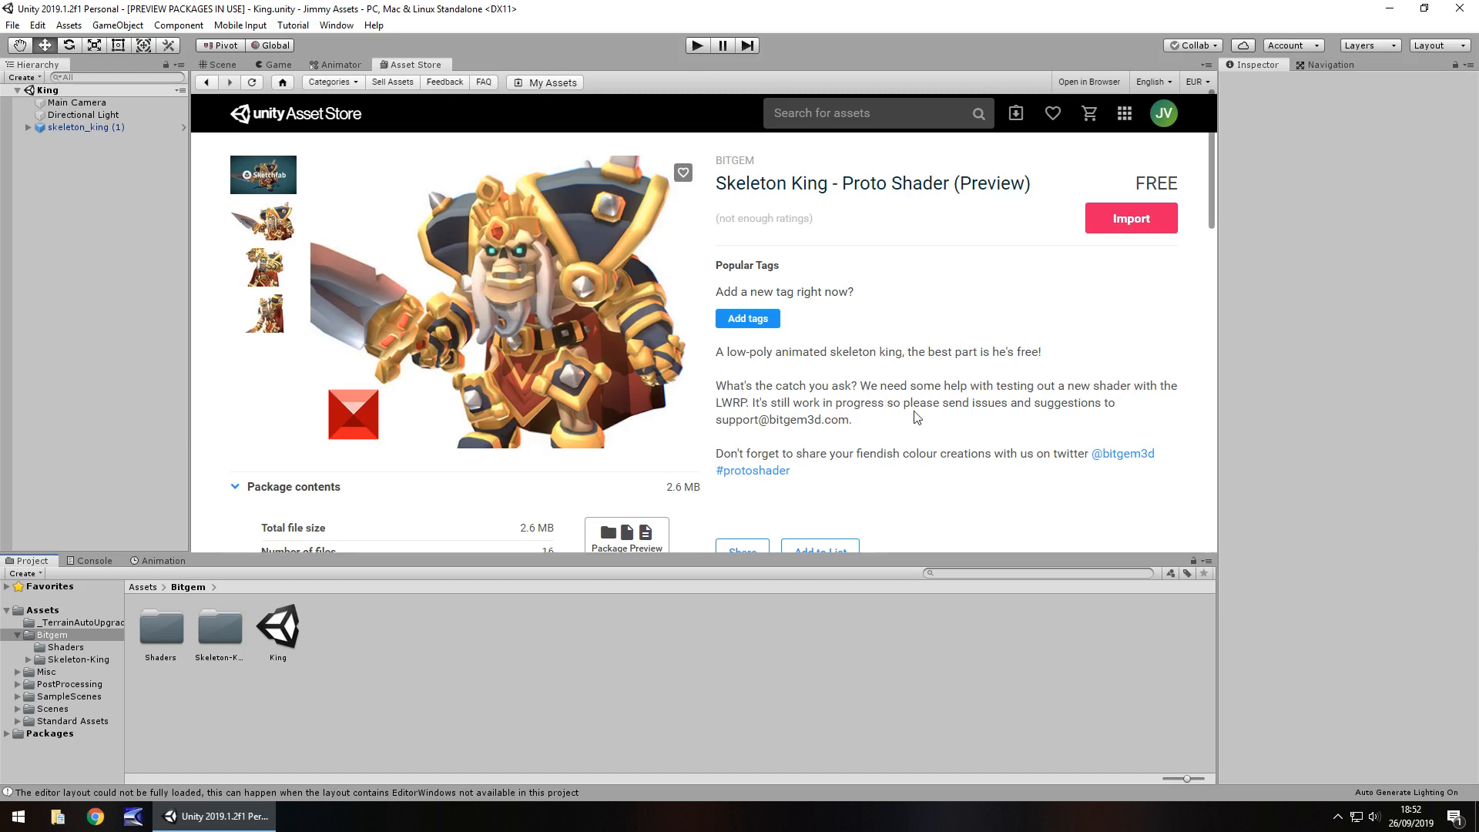
pyautogui.moveTo(867, 379)
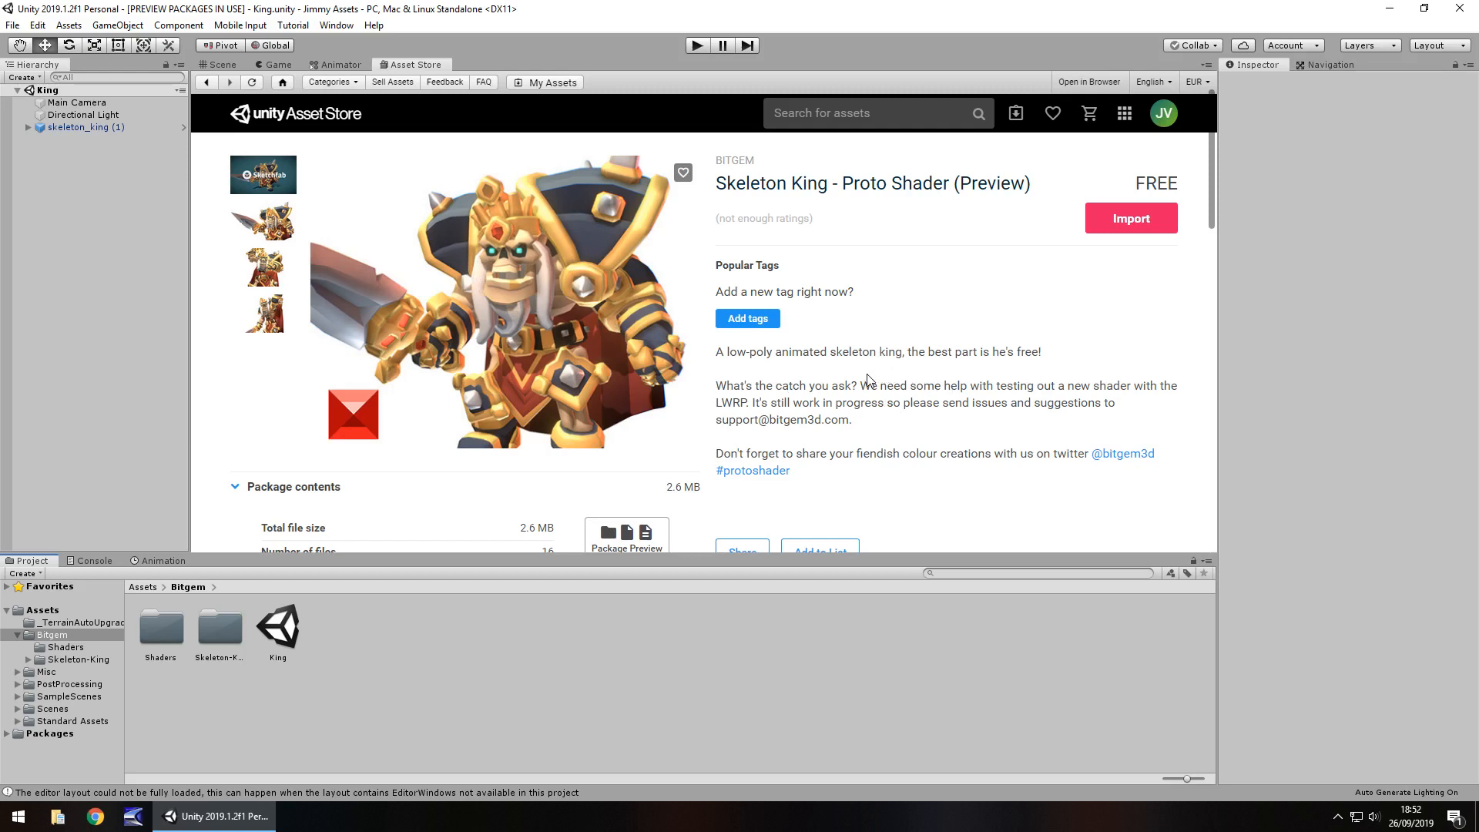
pyautogui.moveTo(876, 383)
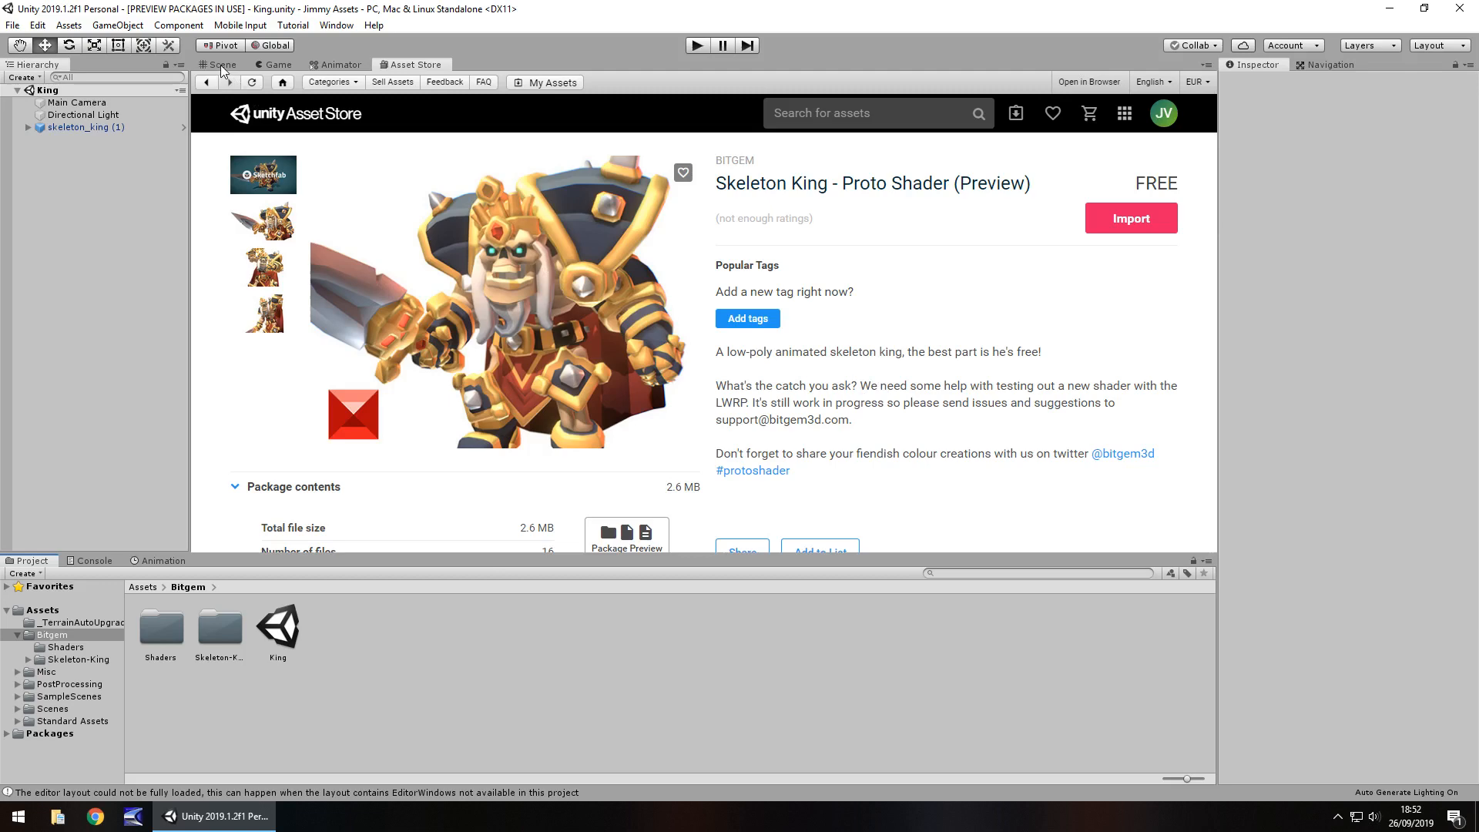
# Step: Show the skeleton king in the Scene view and browse into the Bitgem Shaders folder
pyautogui.click(219, 65)
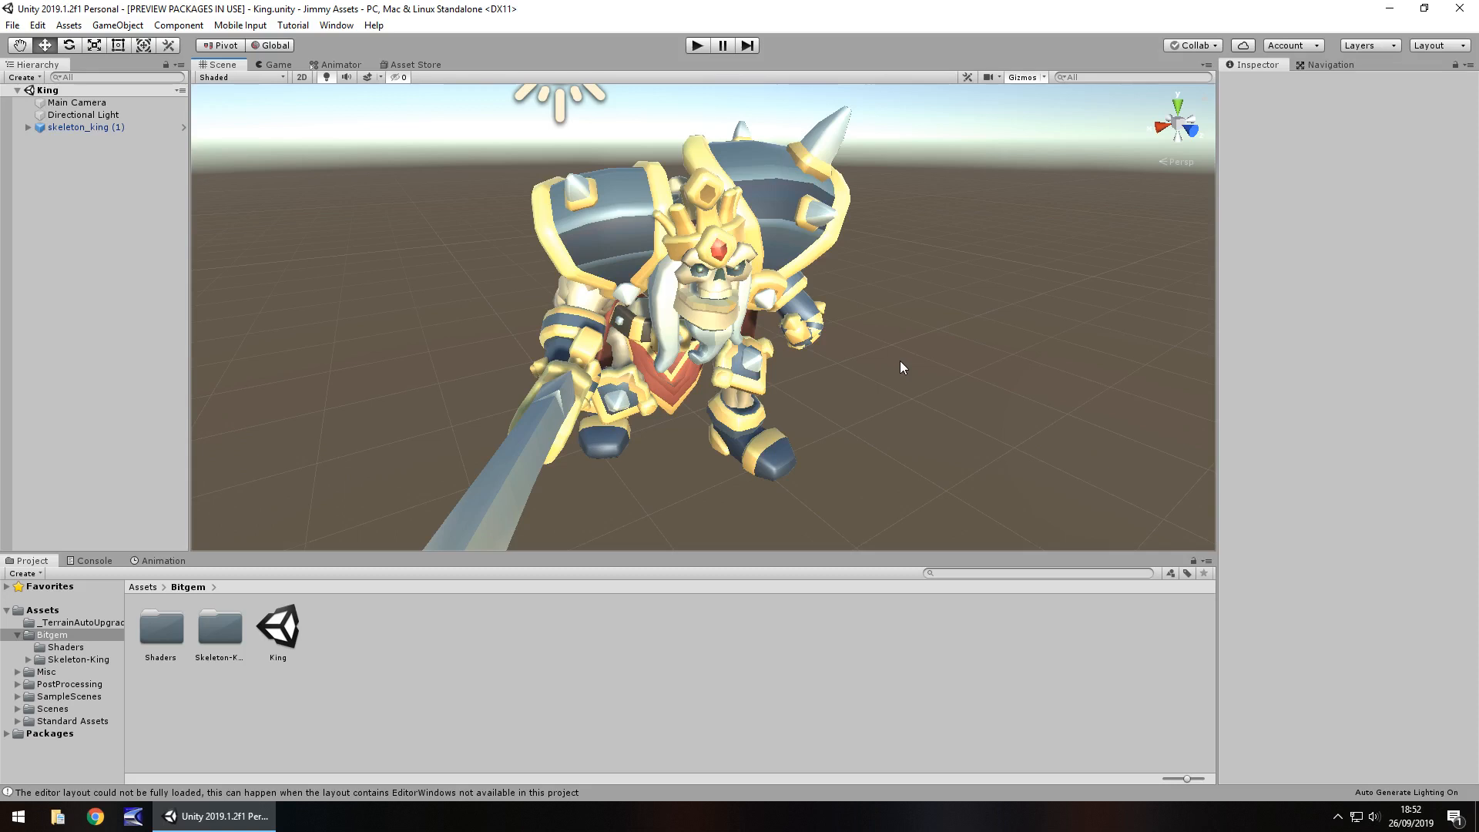
pyautogui.doubleClick(159, 627)
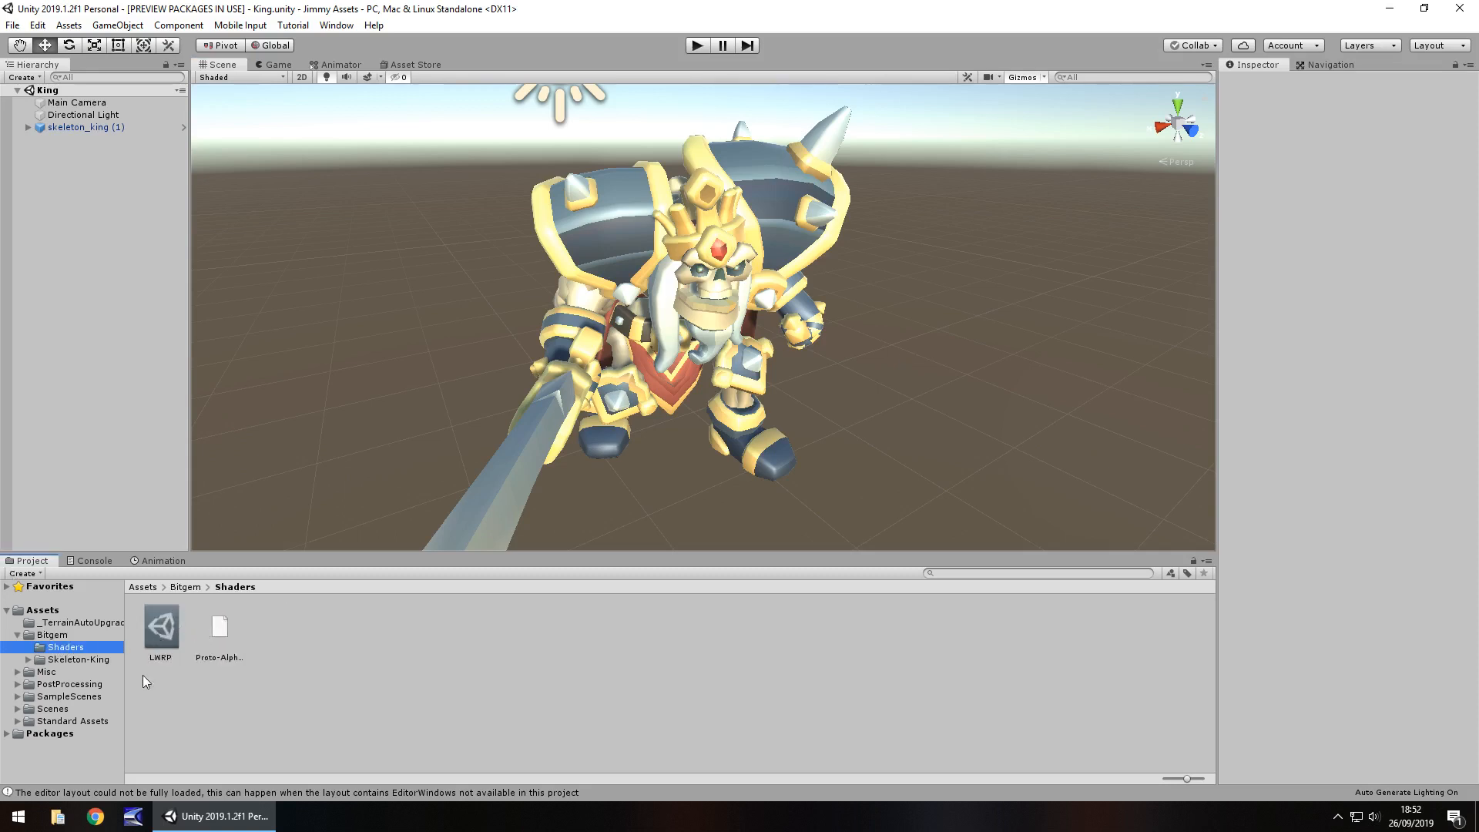
# Step: Browse Skeleton-King's Models, Textures, Prefabs and Materials folders, ending in Materials > Standard
pyautogui.click(160, 625)
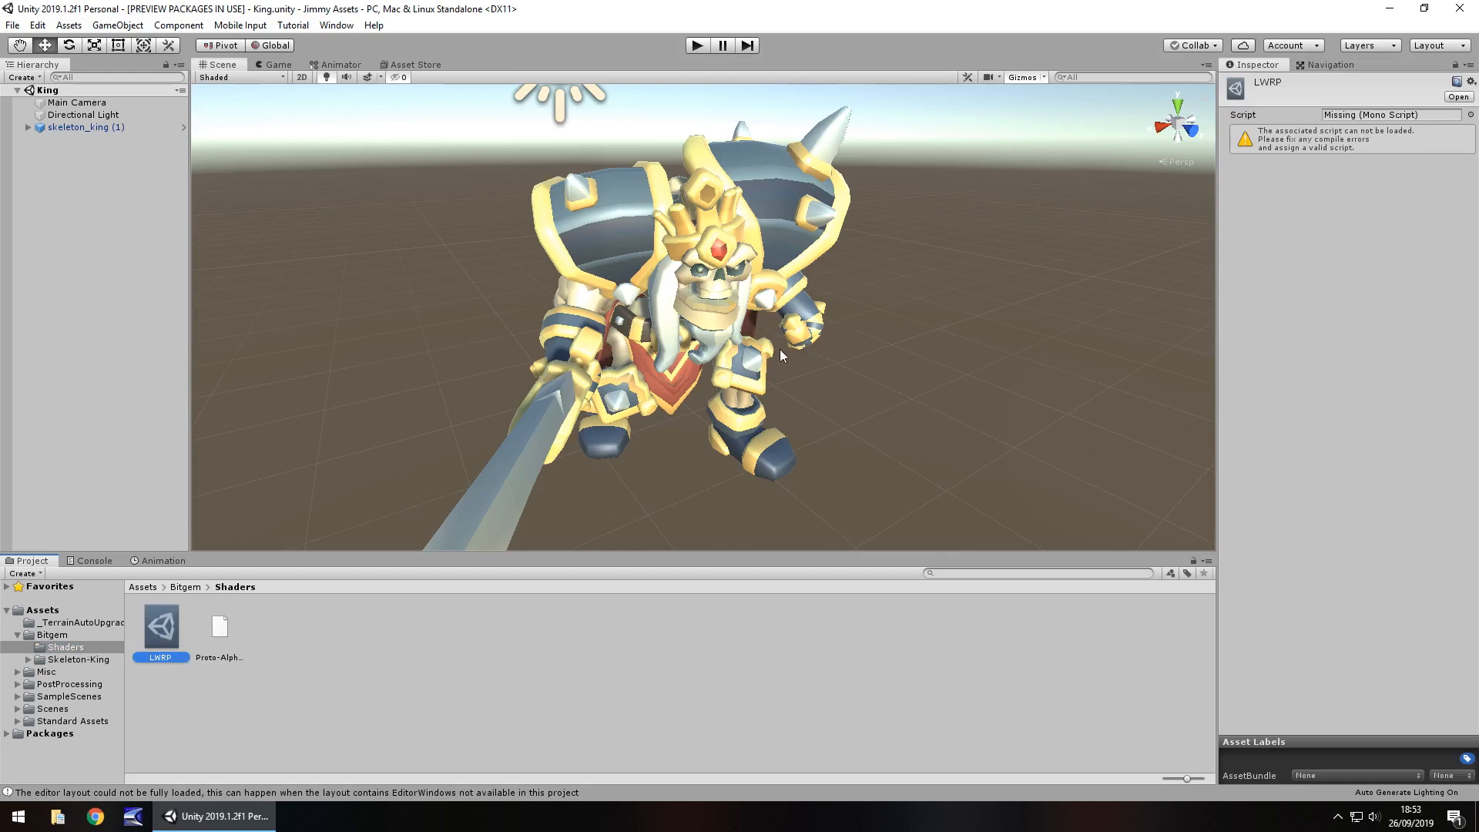
pyautogui.click(78, 658)
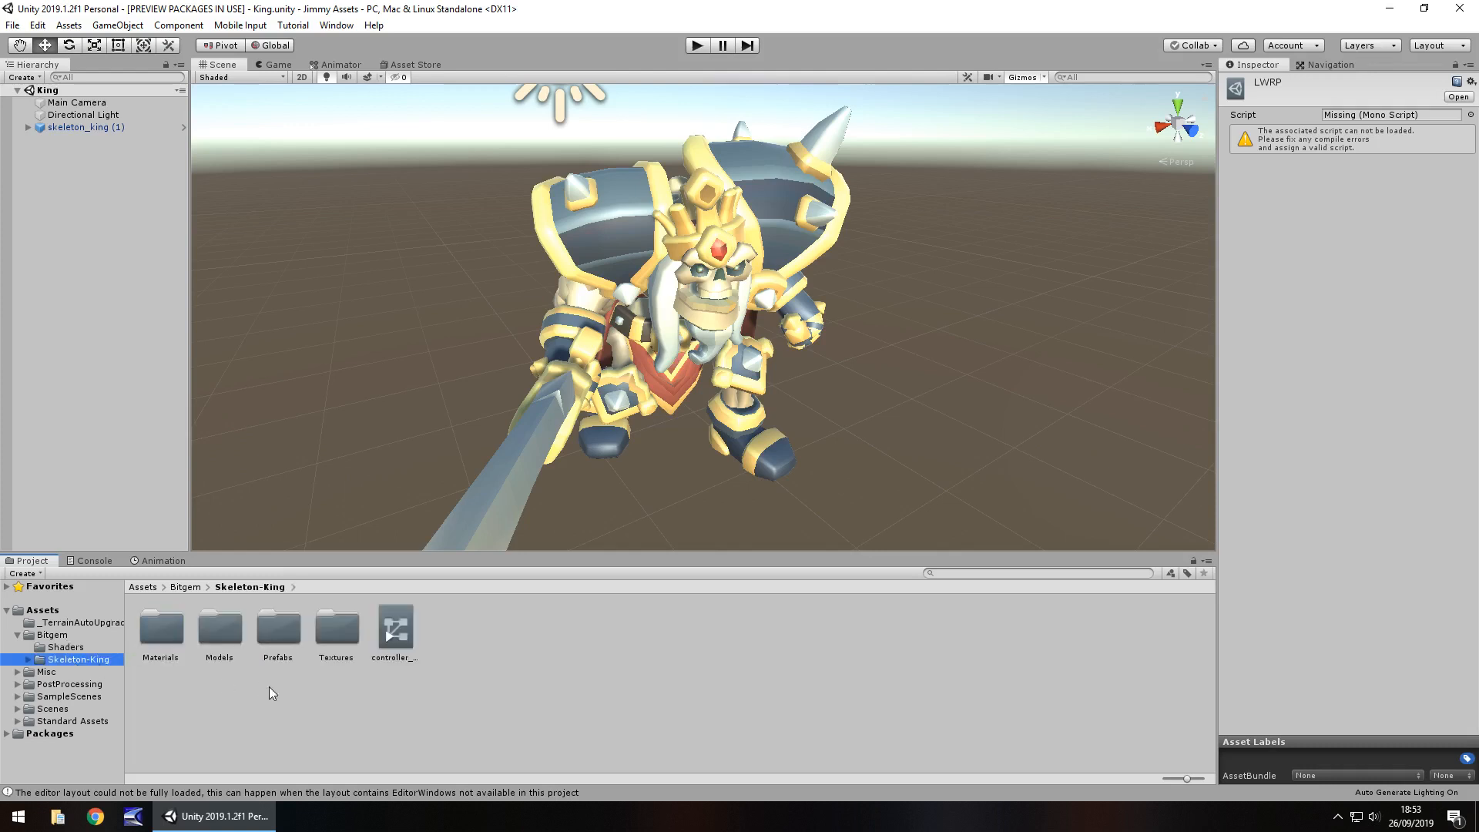
pyautogui.moveTo(148, 646)
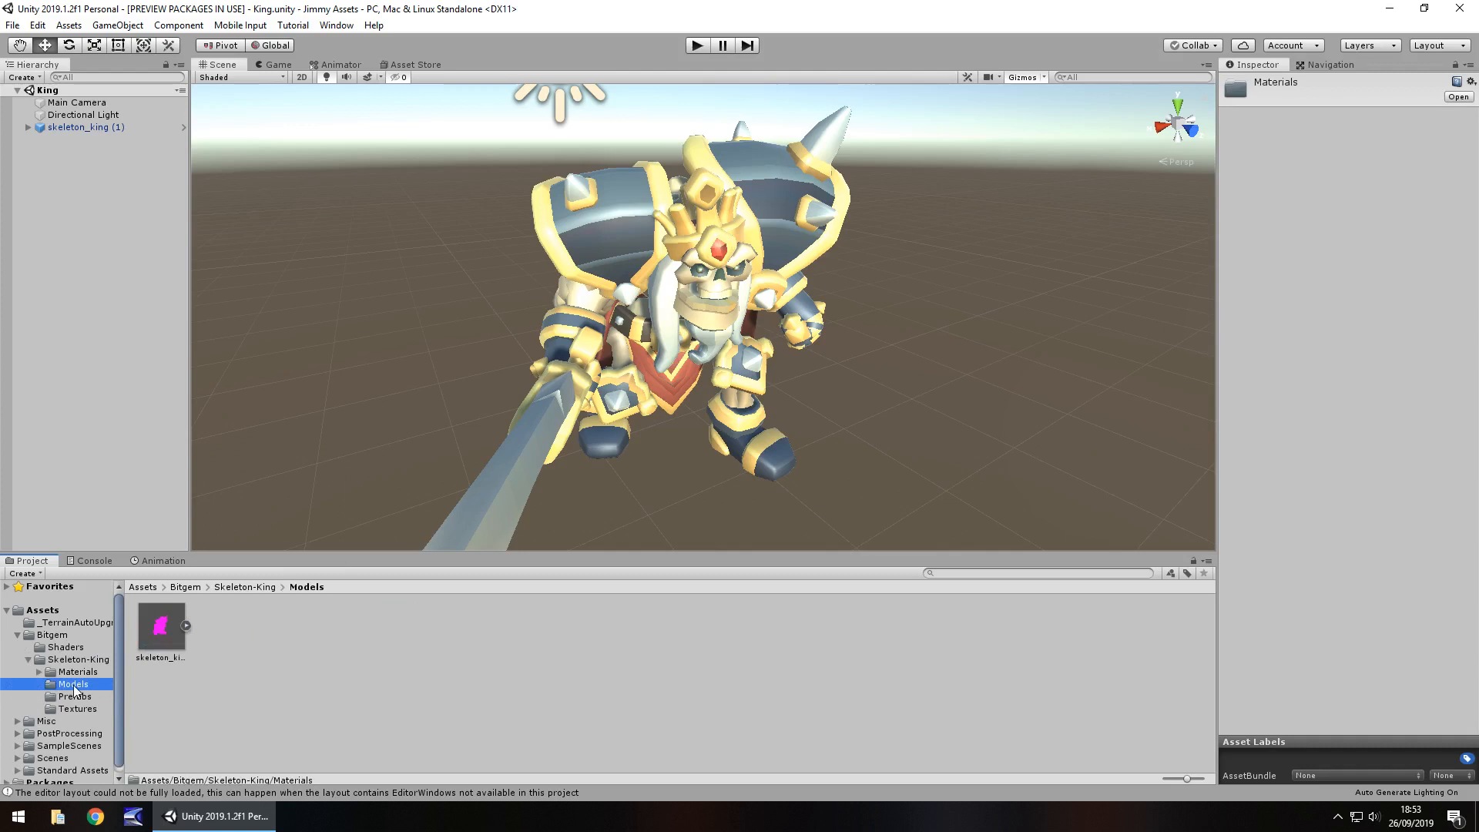
pyautogui.click(75, 708)
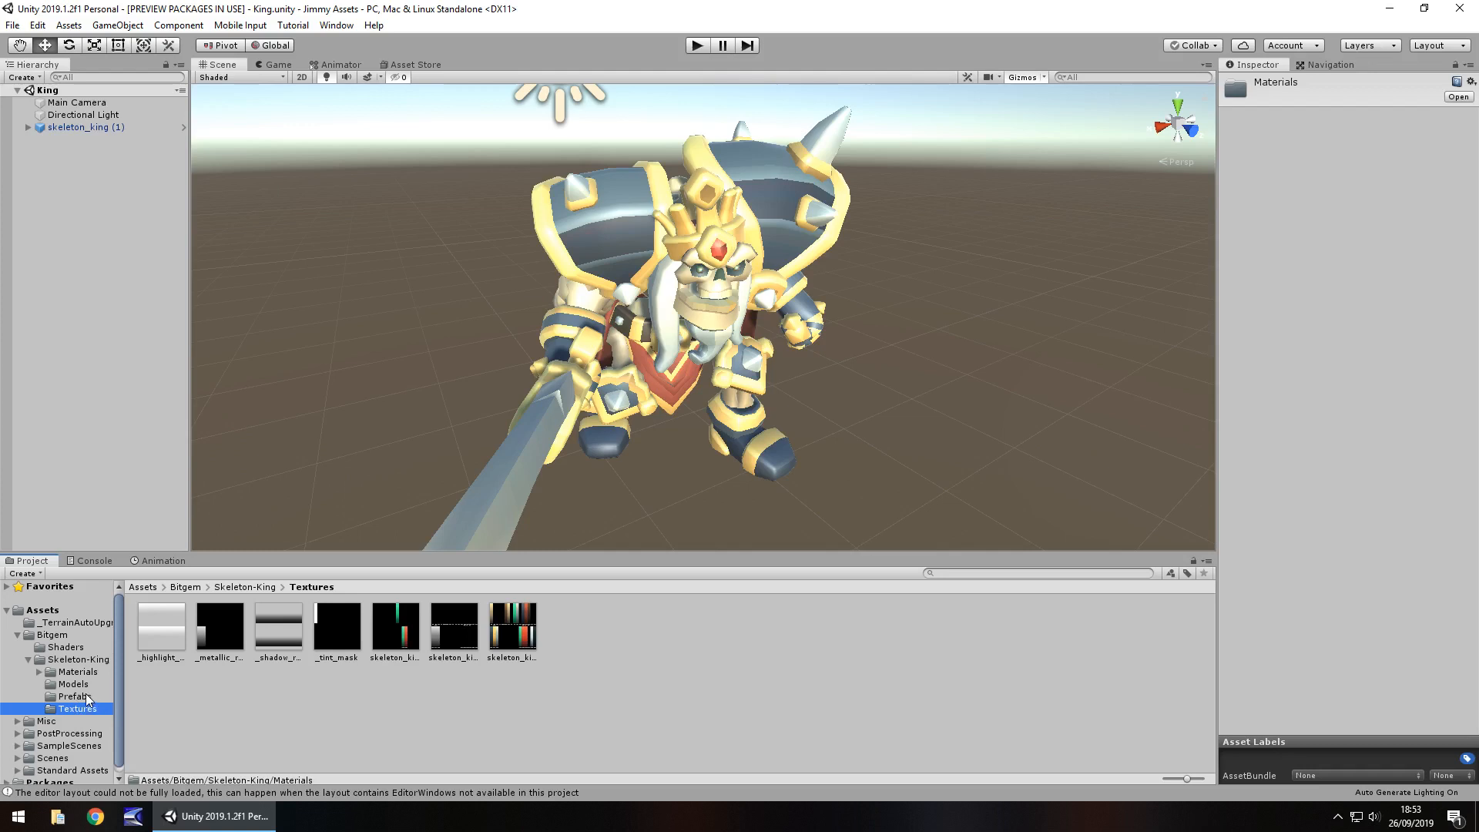
pyautogui.moveTo(418, 433)
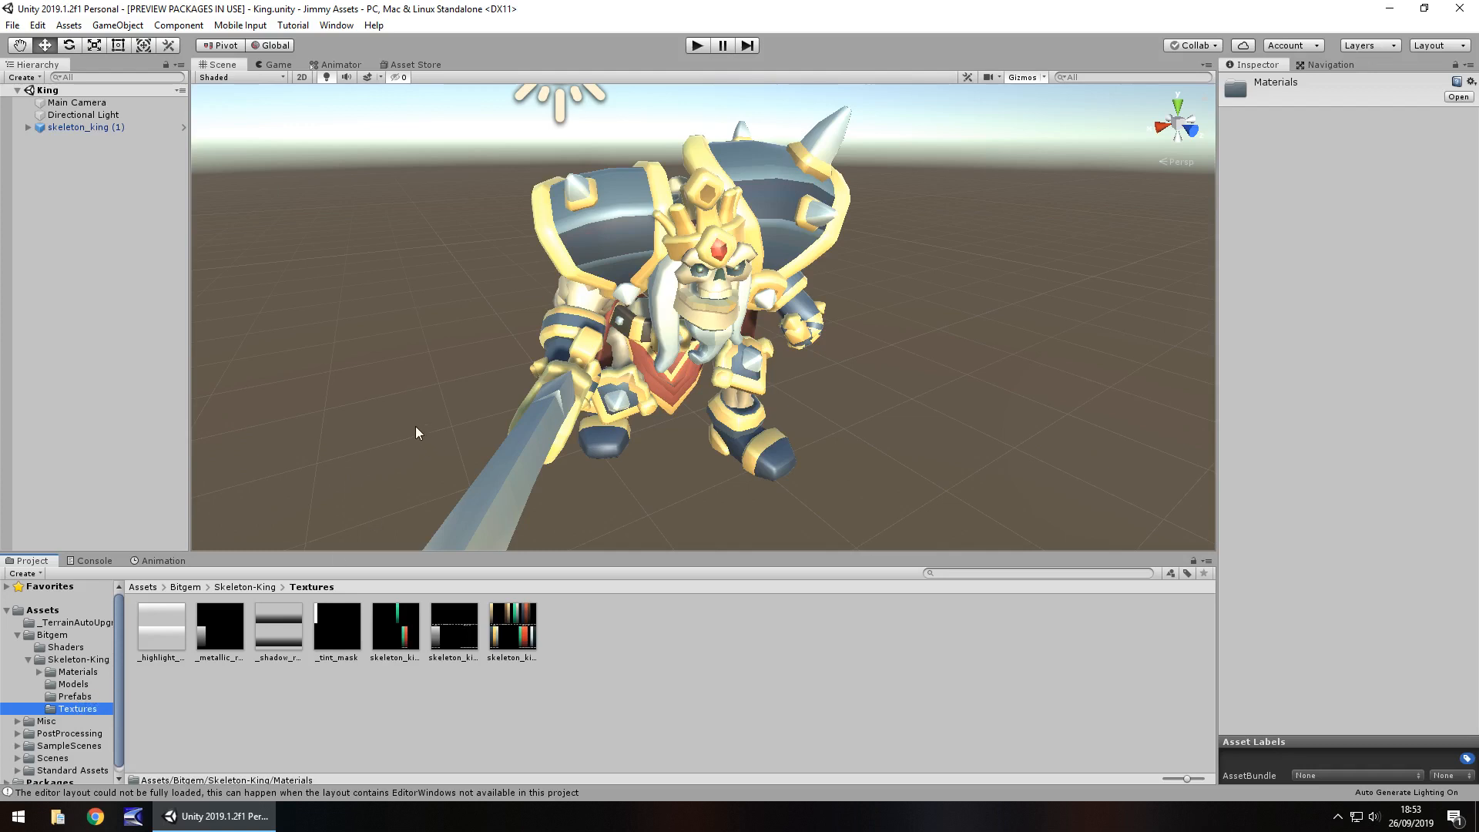
pyautogui.click(73, 696)
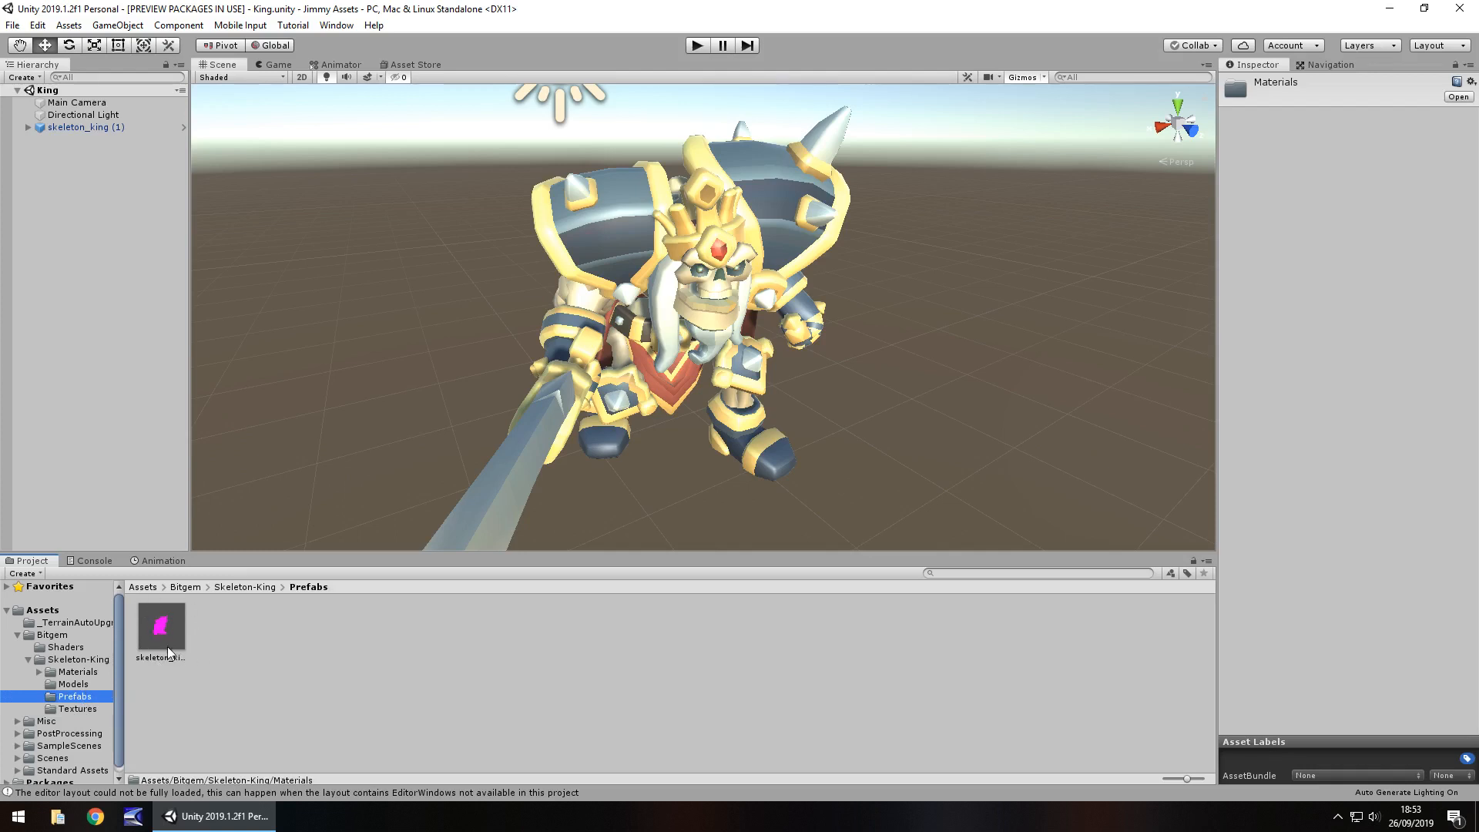
pyautogui.click(79, 670)
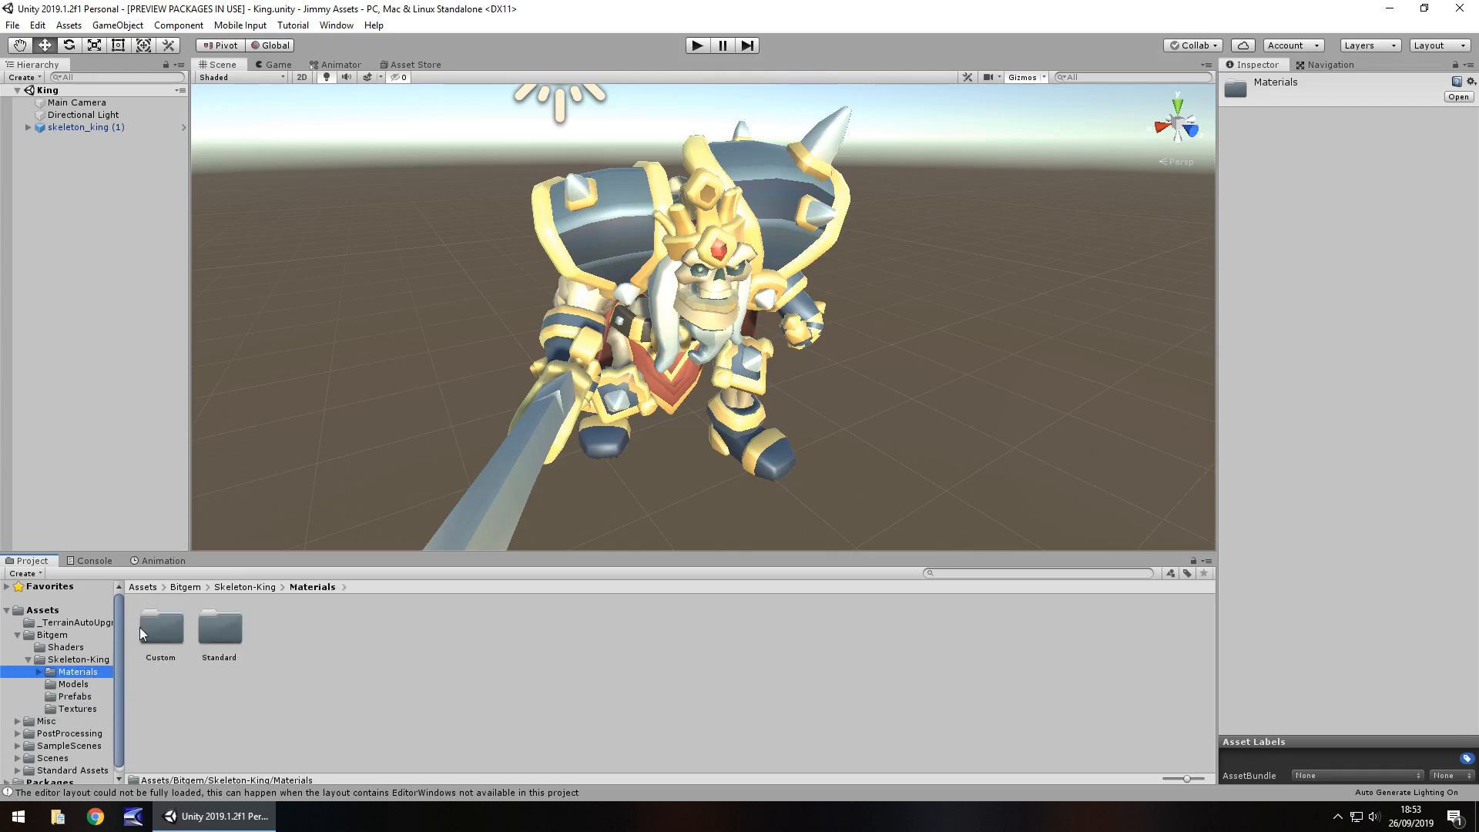
pyautogui.doubleClick(219, 627)
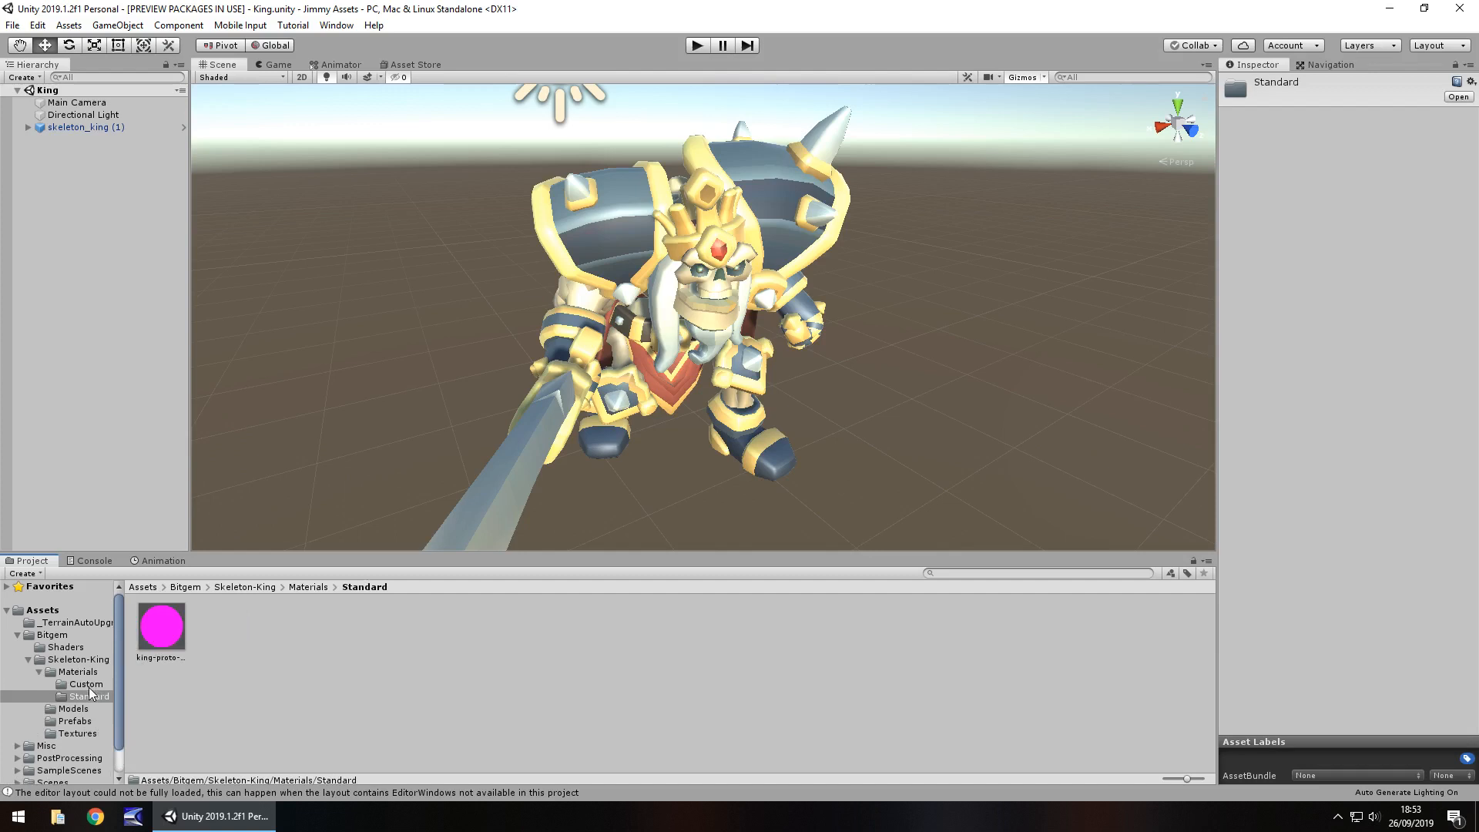
# Step: Select king-proto-series in the Custom materials and confirm it stays on the Standard shader
pyautogui.click(87, 684)
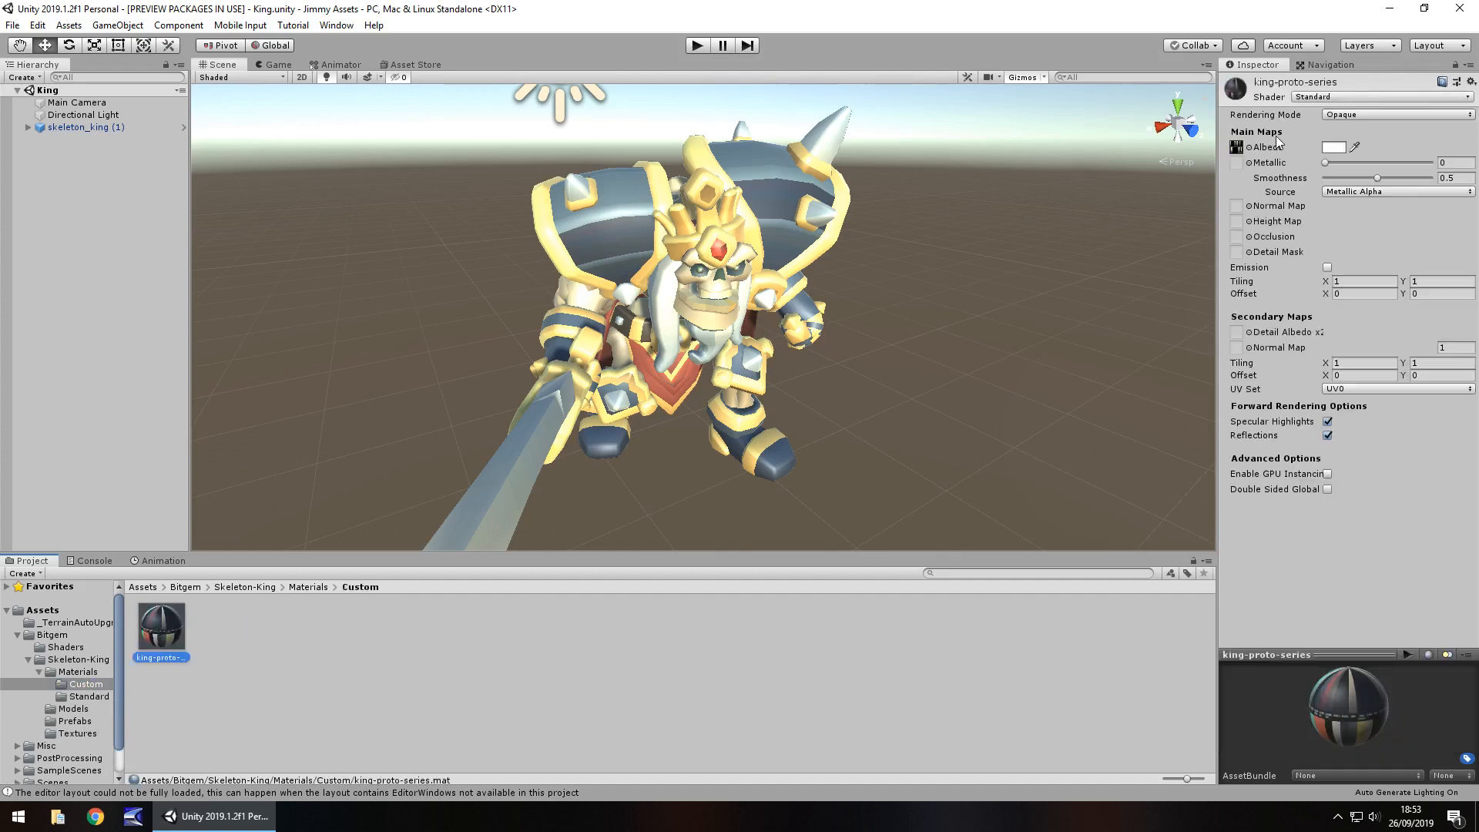
pyautogui.click(1377, 97)
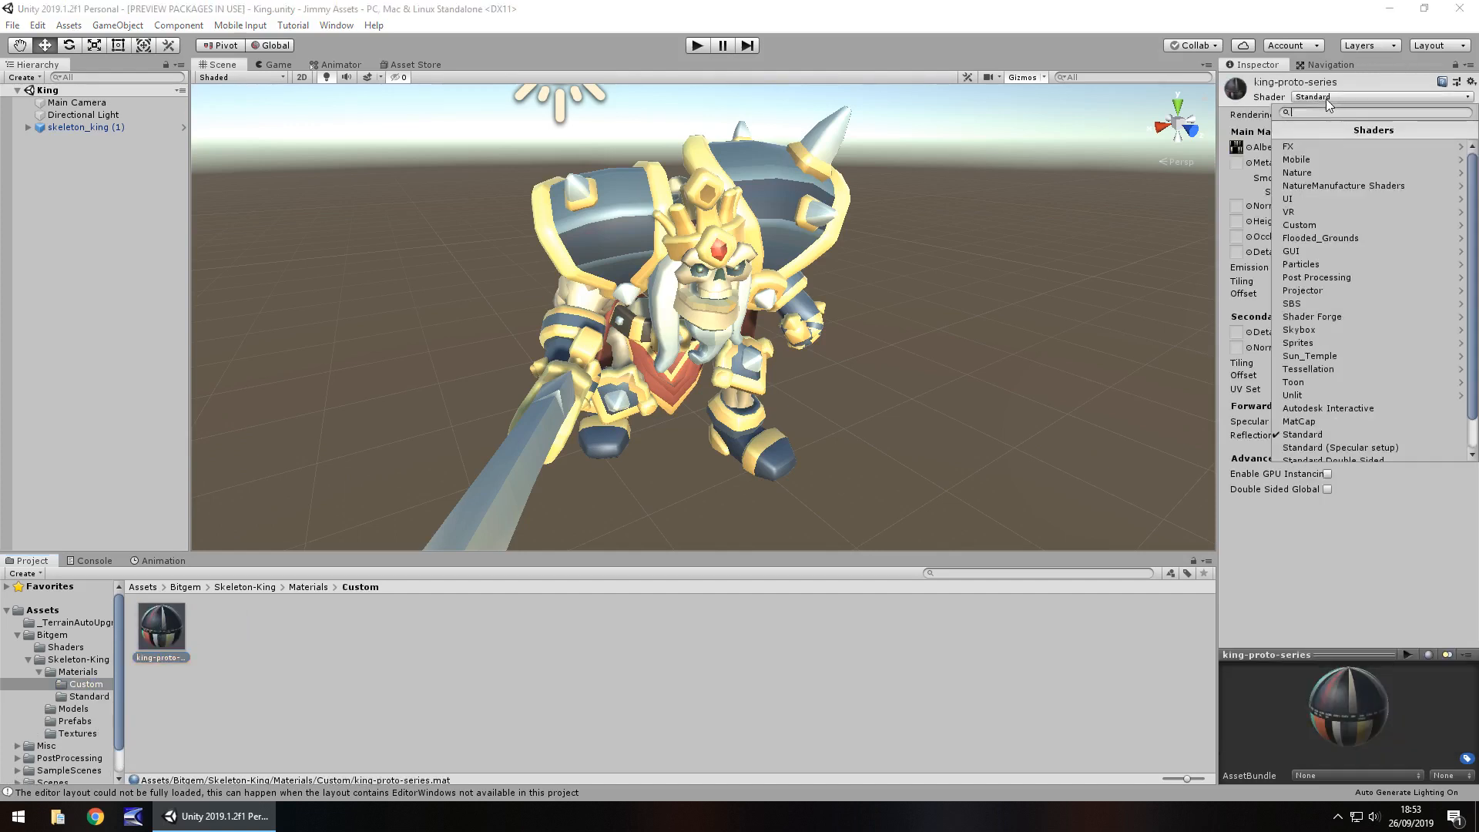
pyautogui.click(1300, 434)
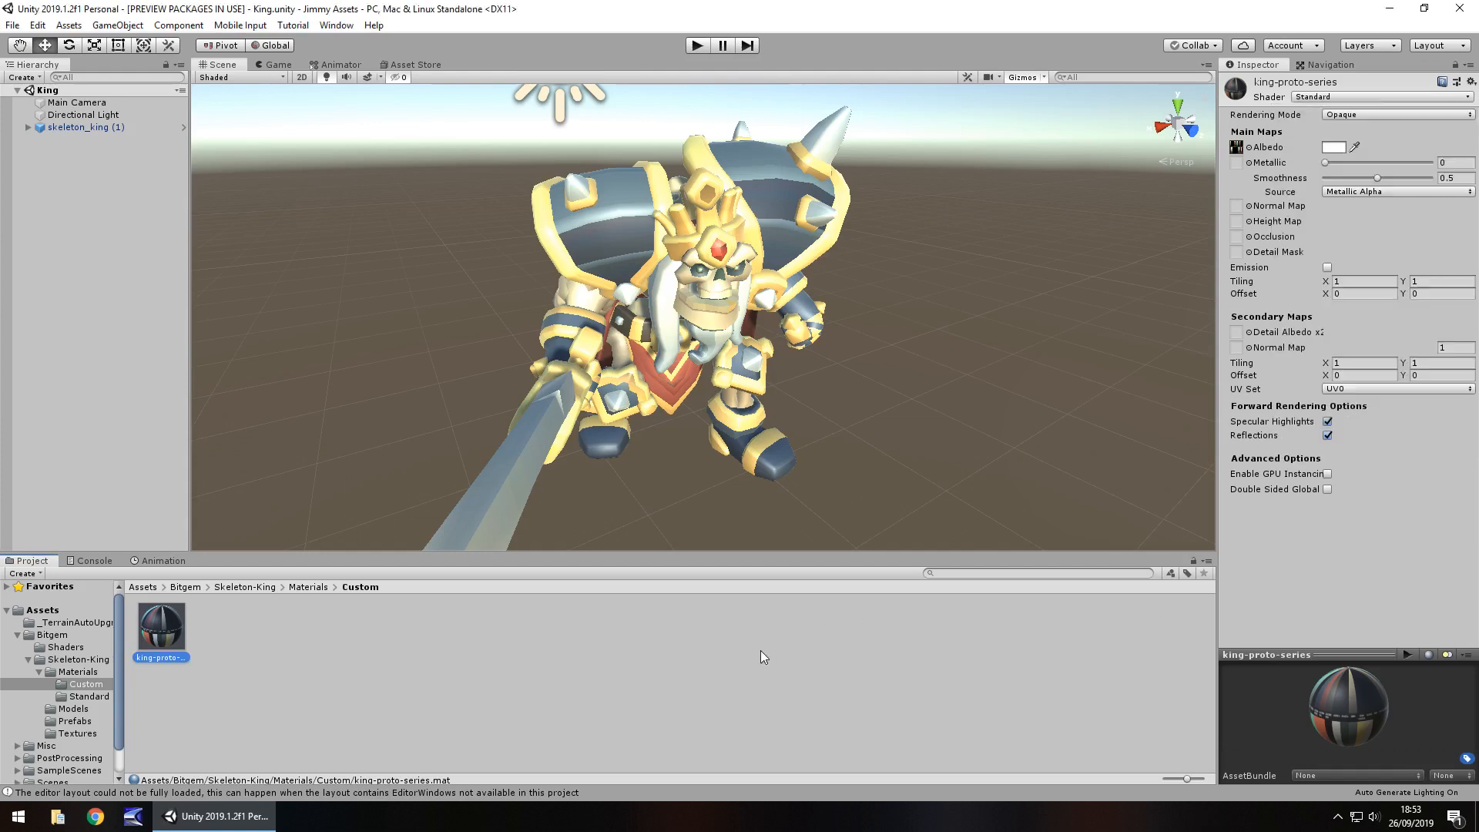
pyautogui.moveTo(791, 643)
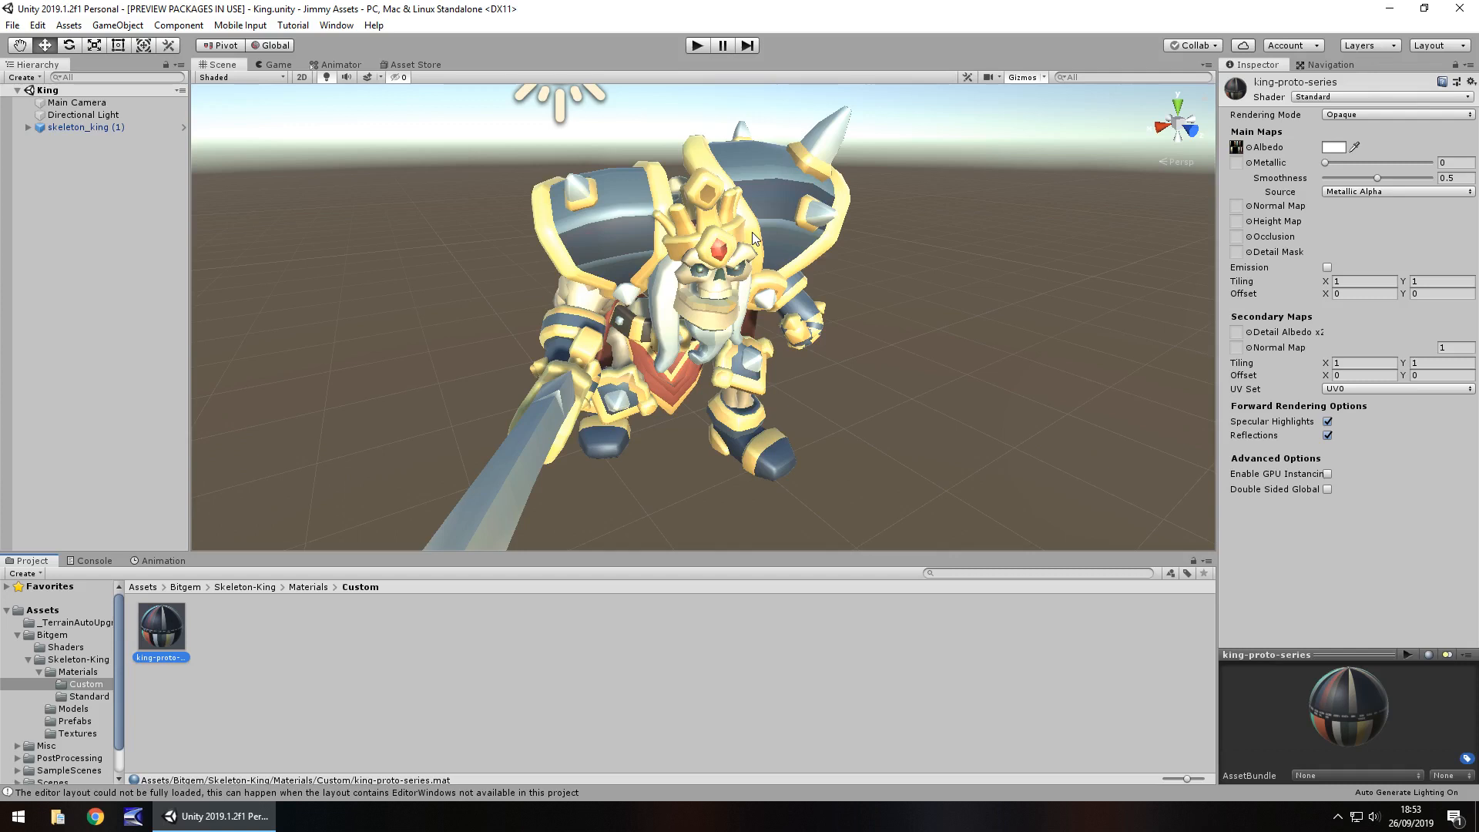
pyautogui.moveTo(776, 343)
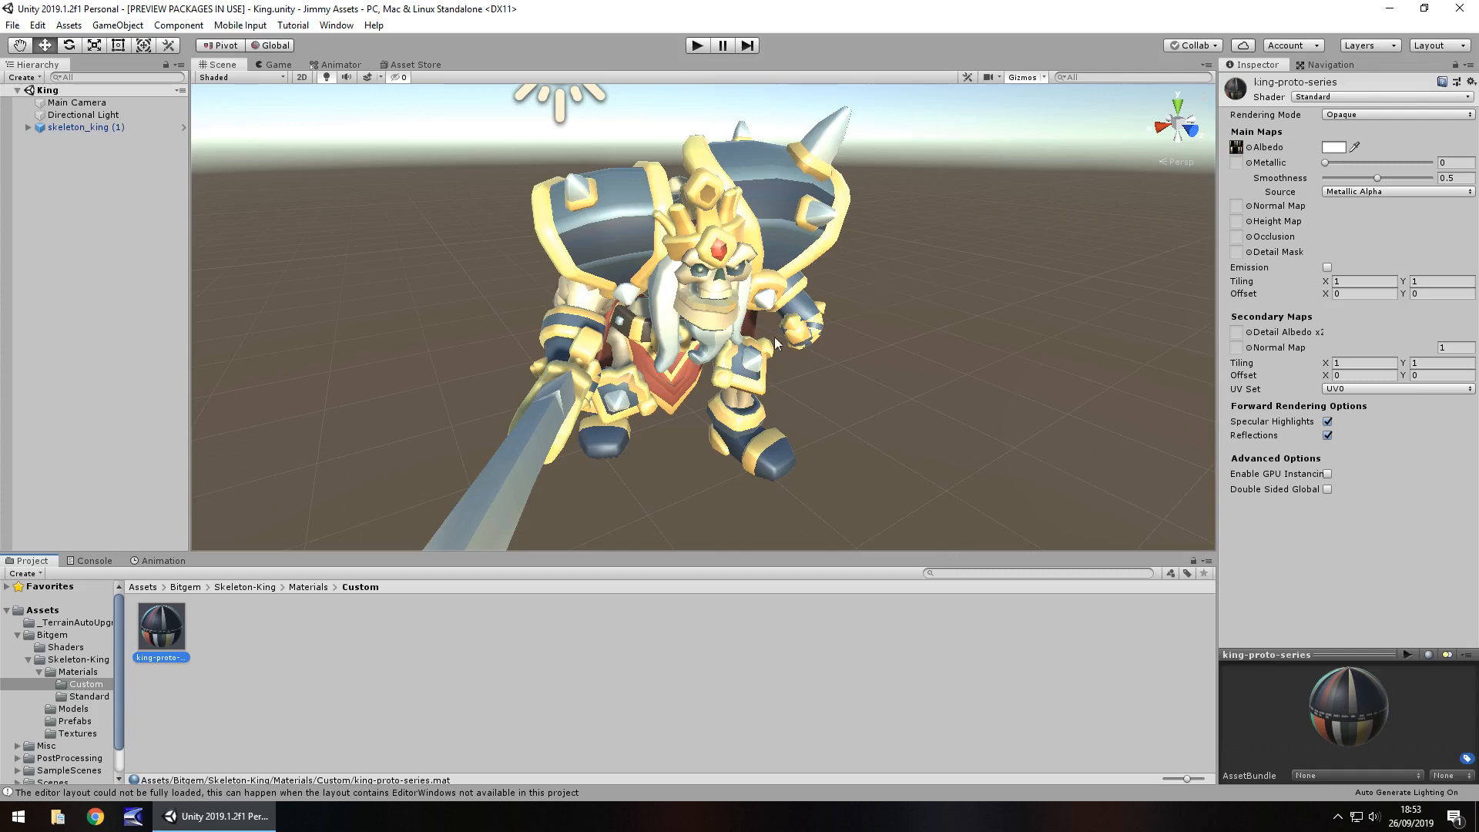
pyautogui.moveTo(174, 465)
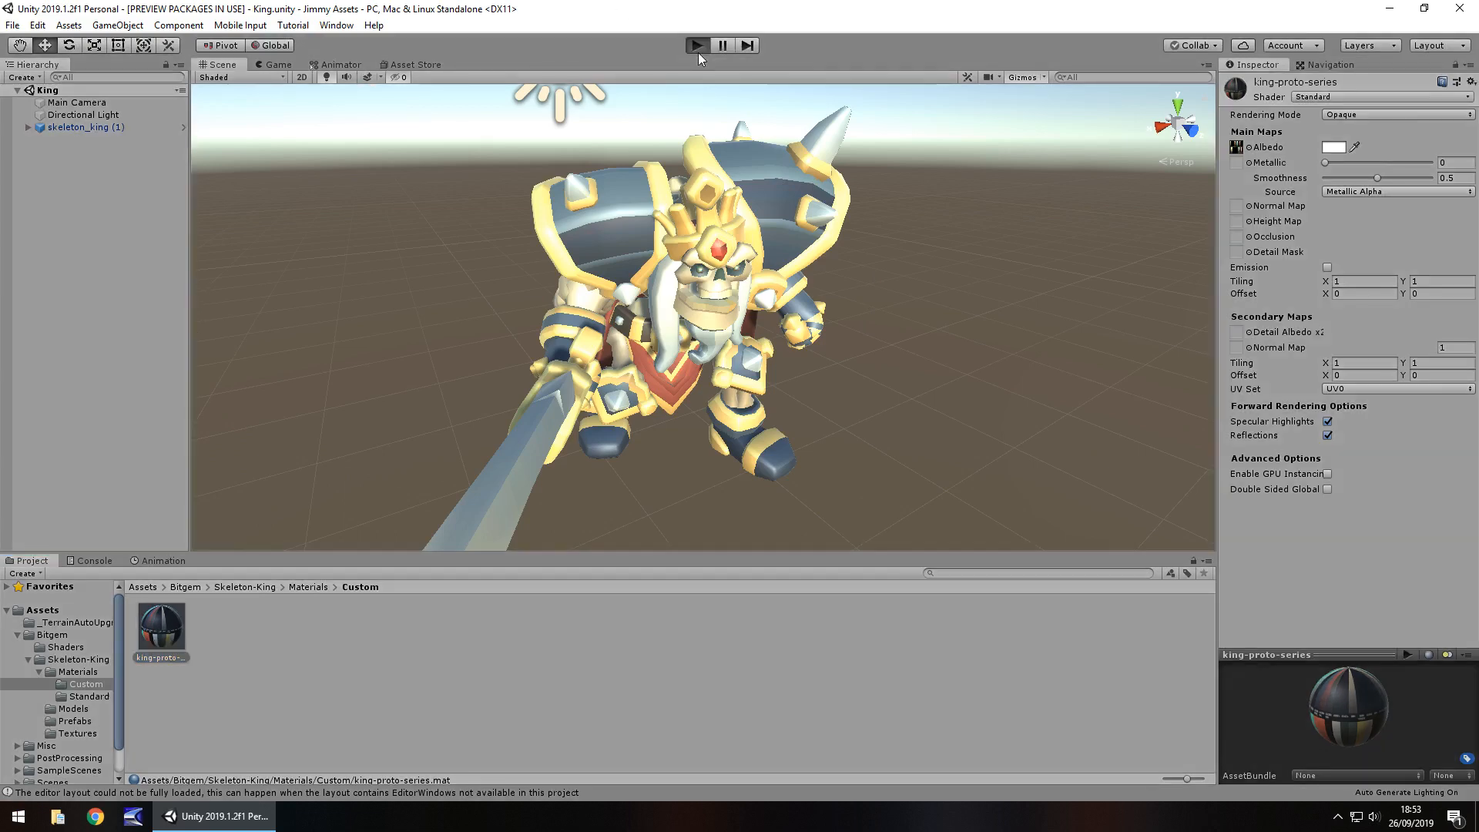
# Step: Run the scene in the Game view, then stop play mode to return to skeleton_king's Animator setup
pyautogui.click(696, 45)
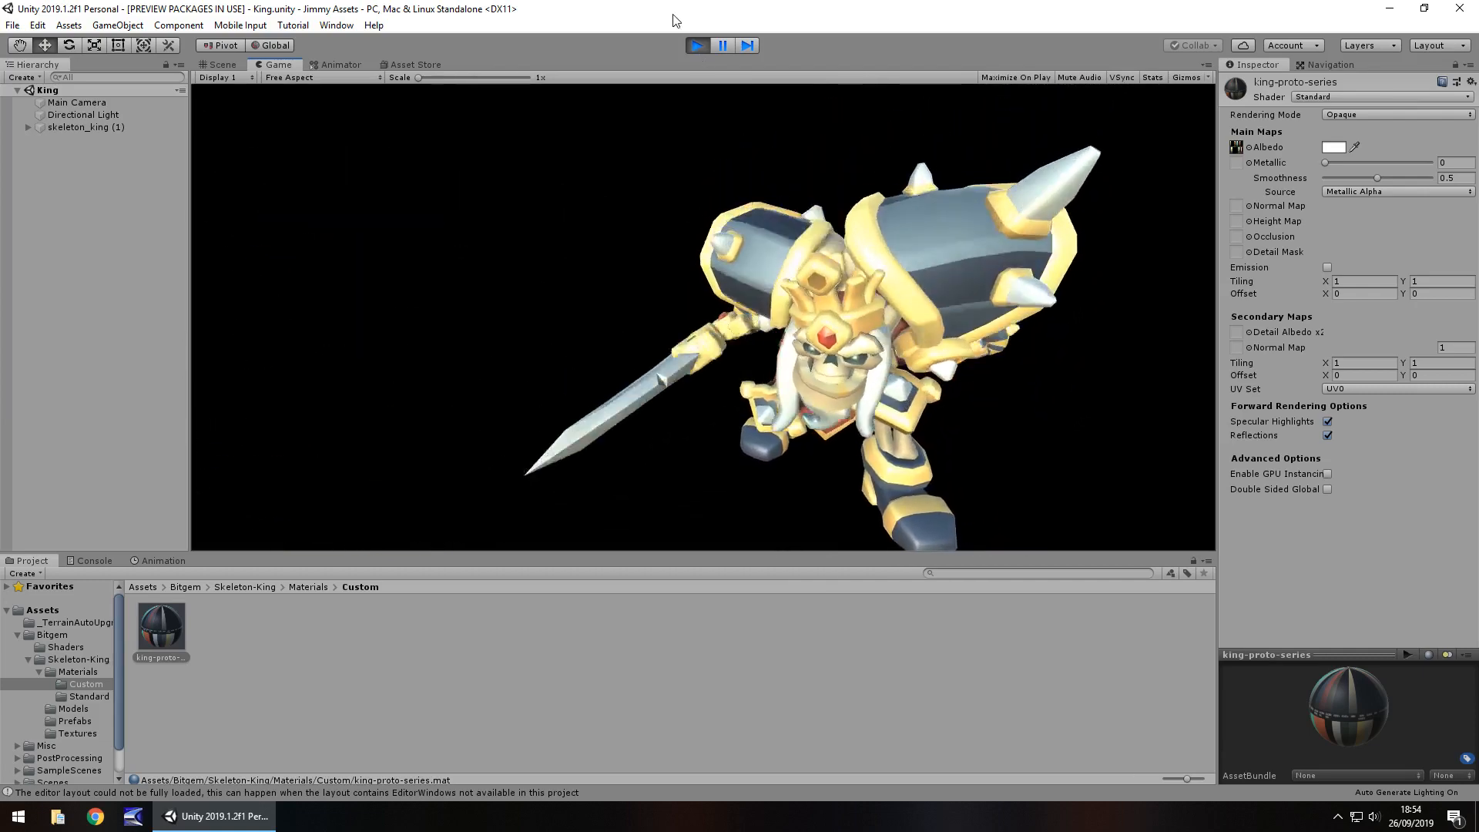
pyautogui.click(697, 45)
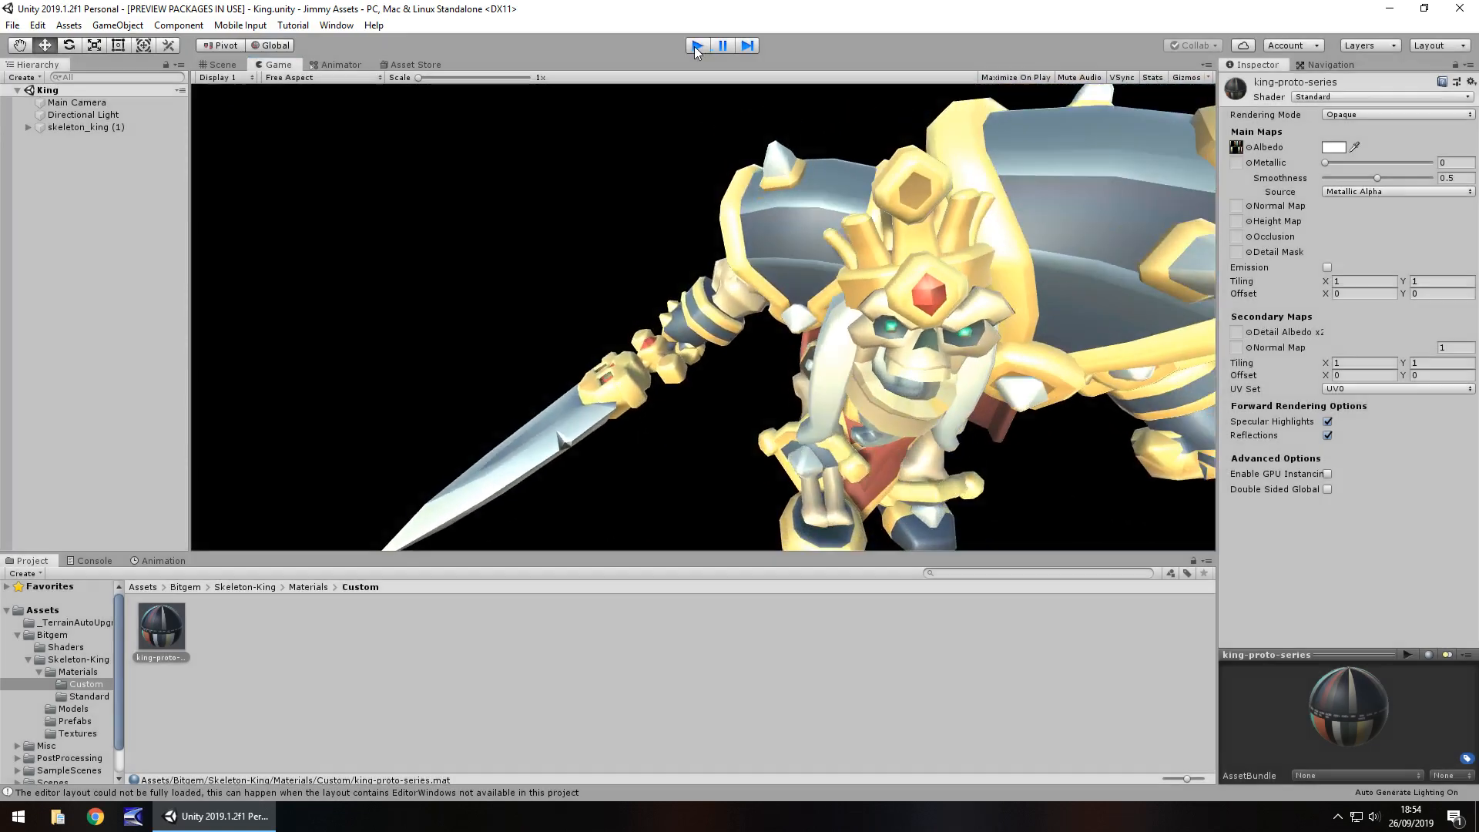
pyautogui.click(697, 44)
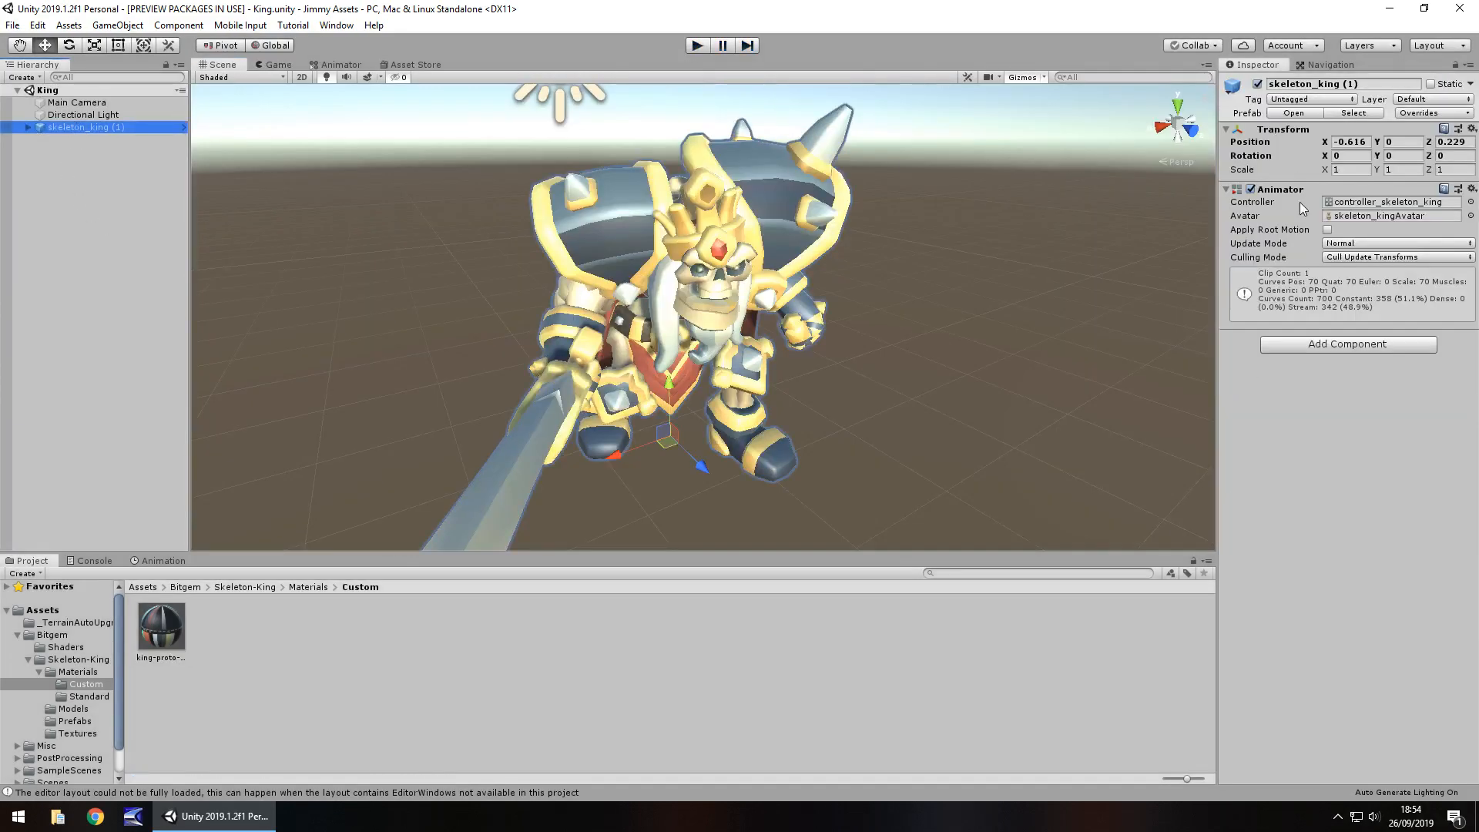
# Step: Enter play mode so the animated skeleton king runs in the Game view
pyautogui.click(696, 45)
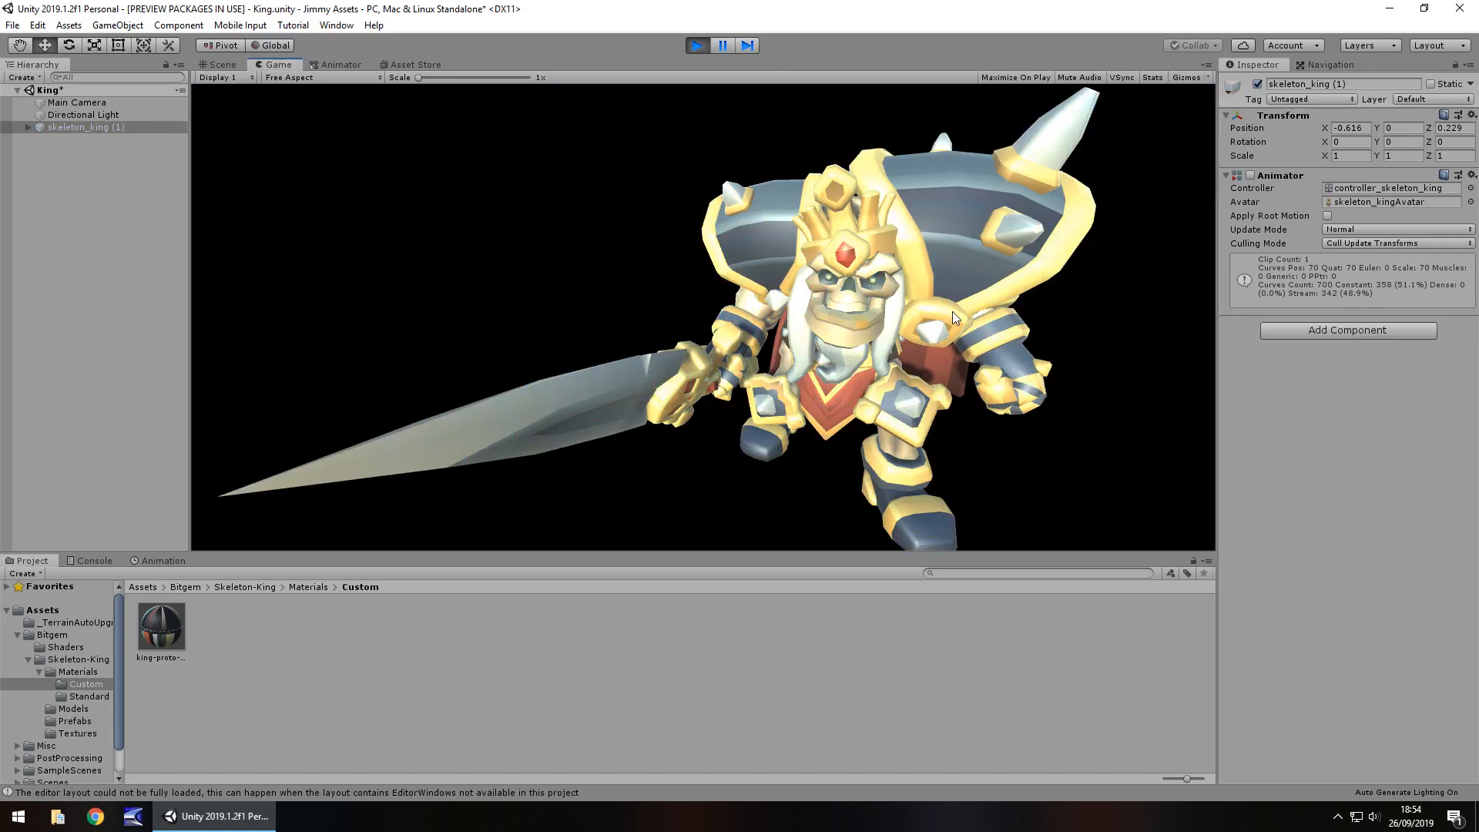
pyautogui.moveTo(133, 670)
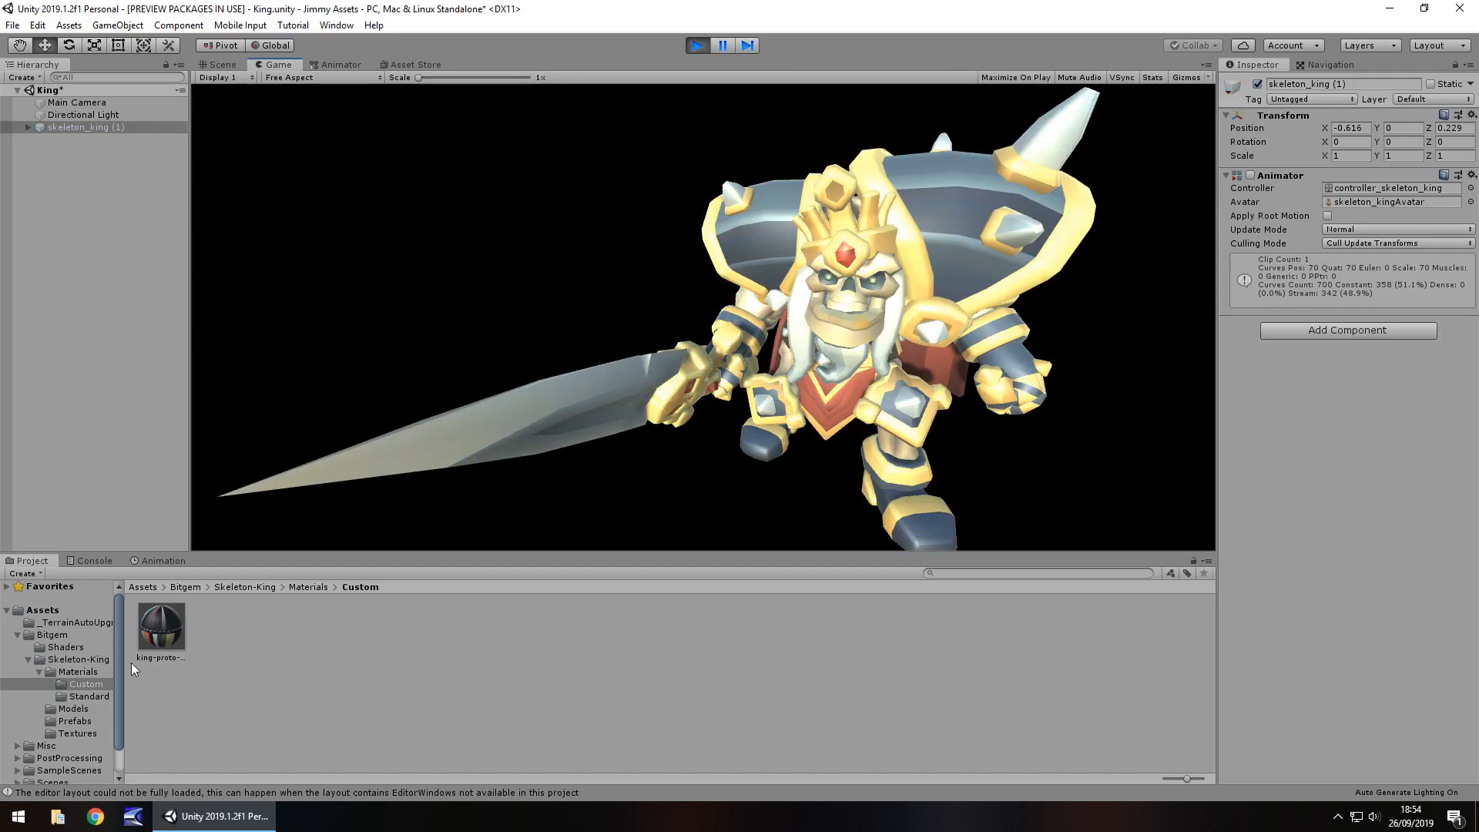
pyautogui.moveTo(542, 286)
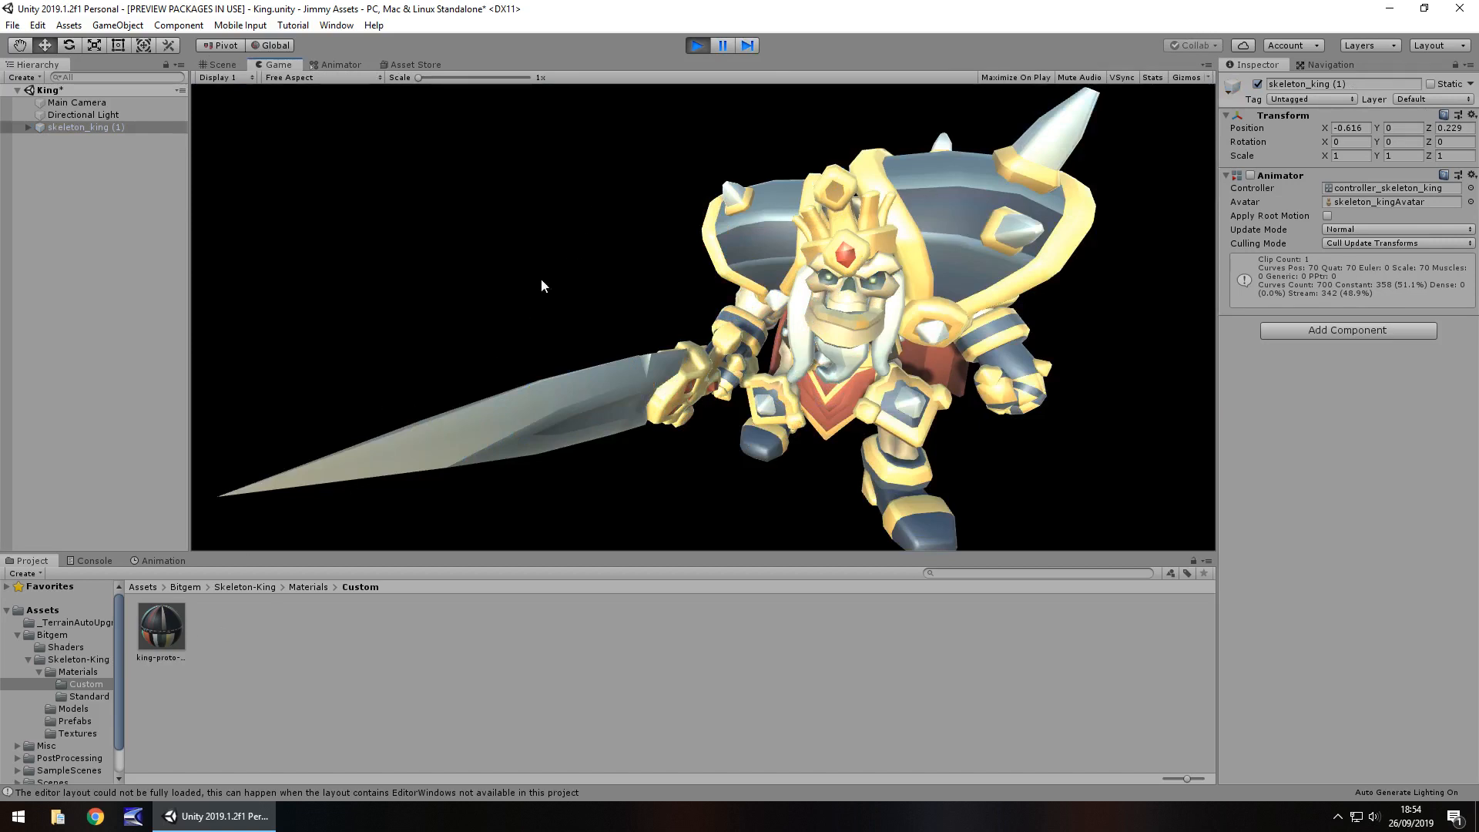
# Step: Set king-proto-series to Metallic 1 and Smoothness 1 from Albedo Alpha, then show its Asset Store page
pyautogui.click(160, 627)
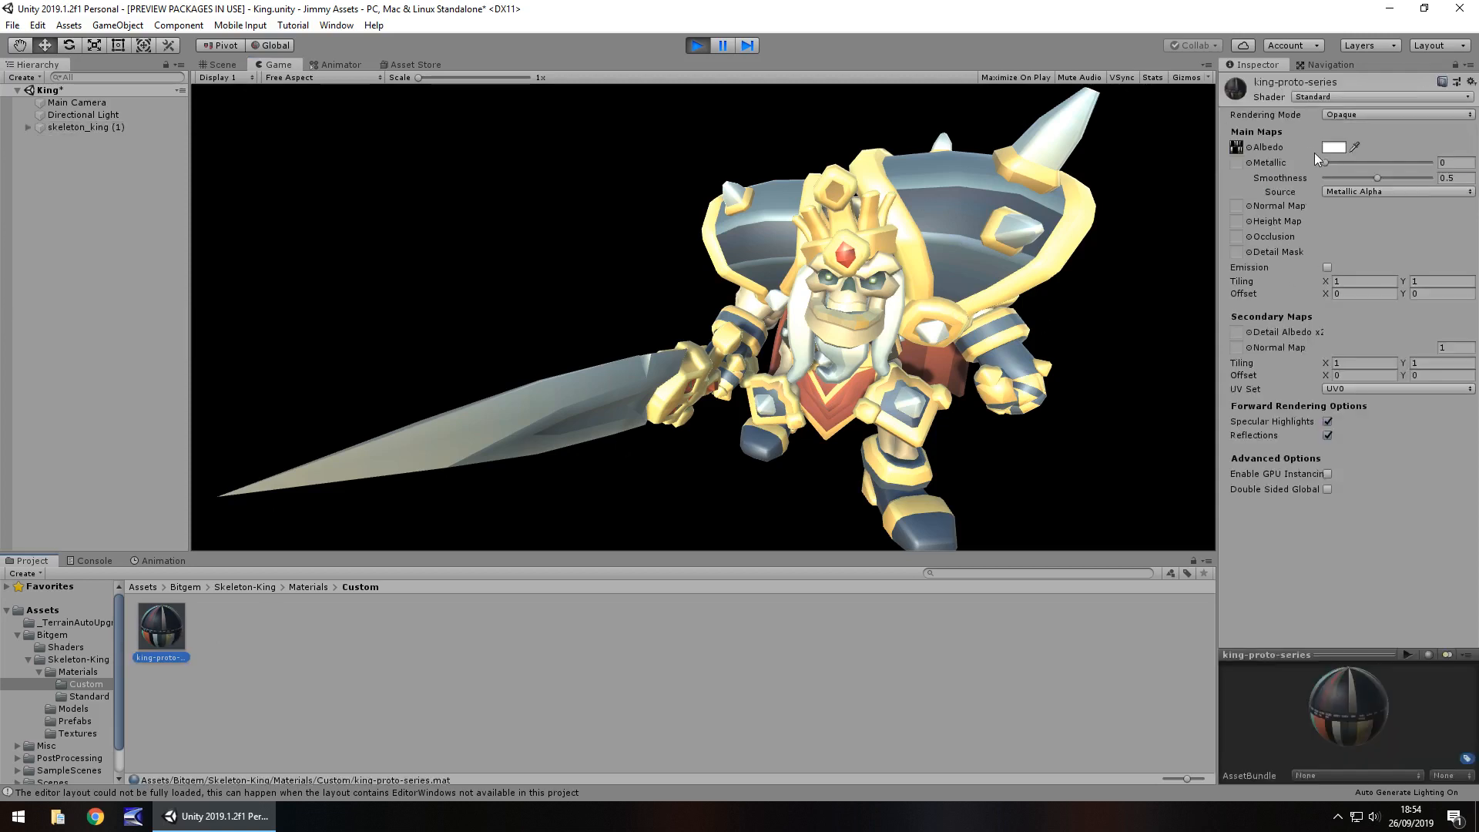
pyautogui.moveTo(1325, 162); pyautogui.dragTo(1434, 162)
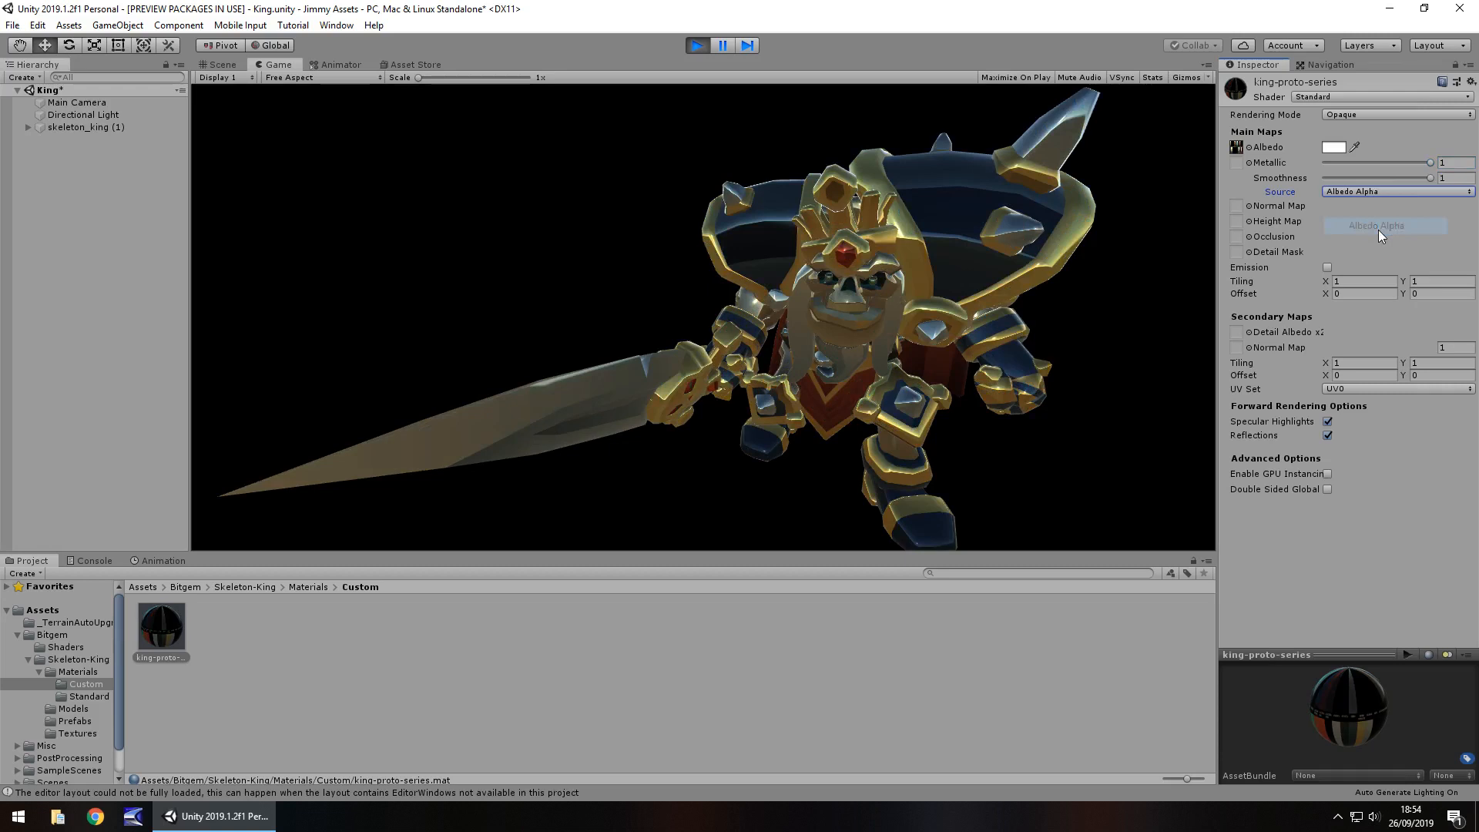
pyautogui.moveTo(1429, 177); pyautogui.dragTo(1376, 177)
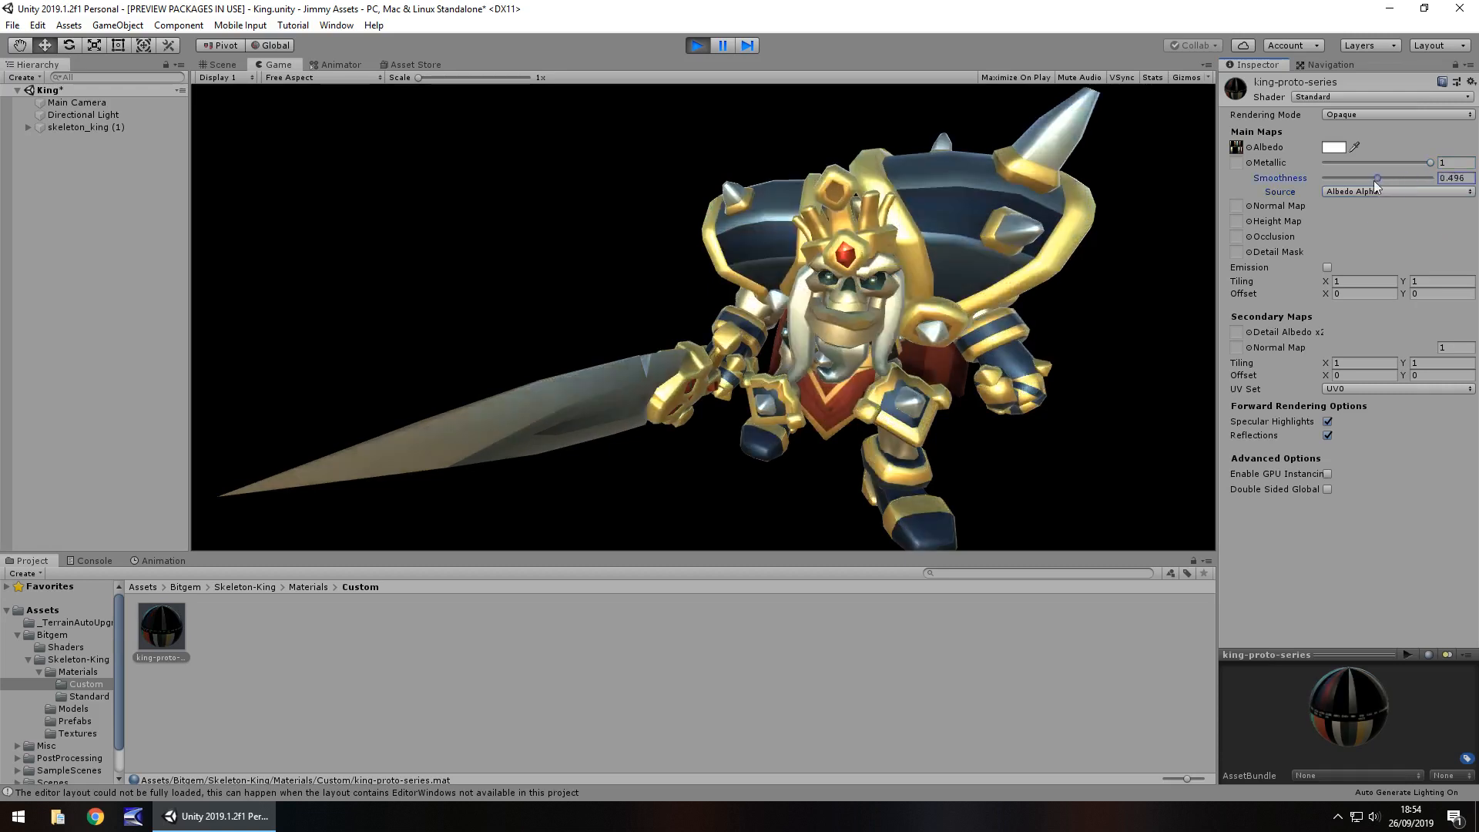
pyautogui.moveTo(1377, 179); pyautogui.dragTo(1405, 179)
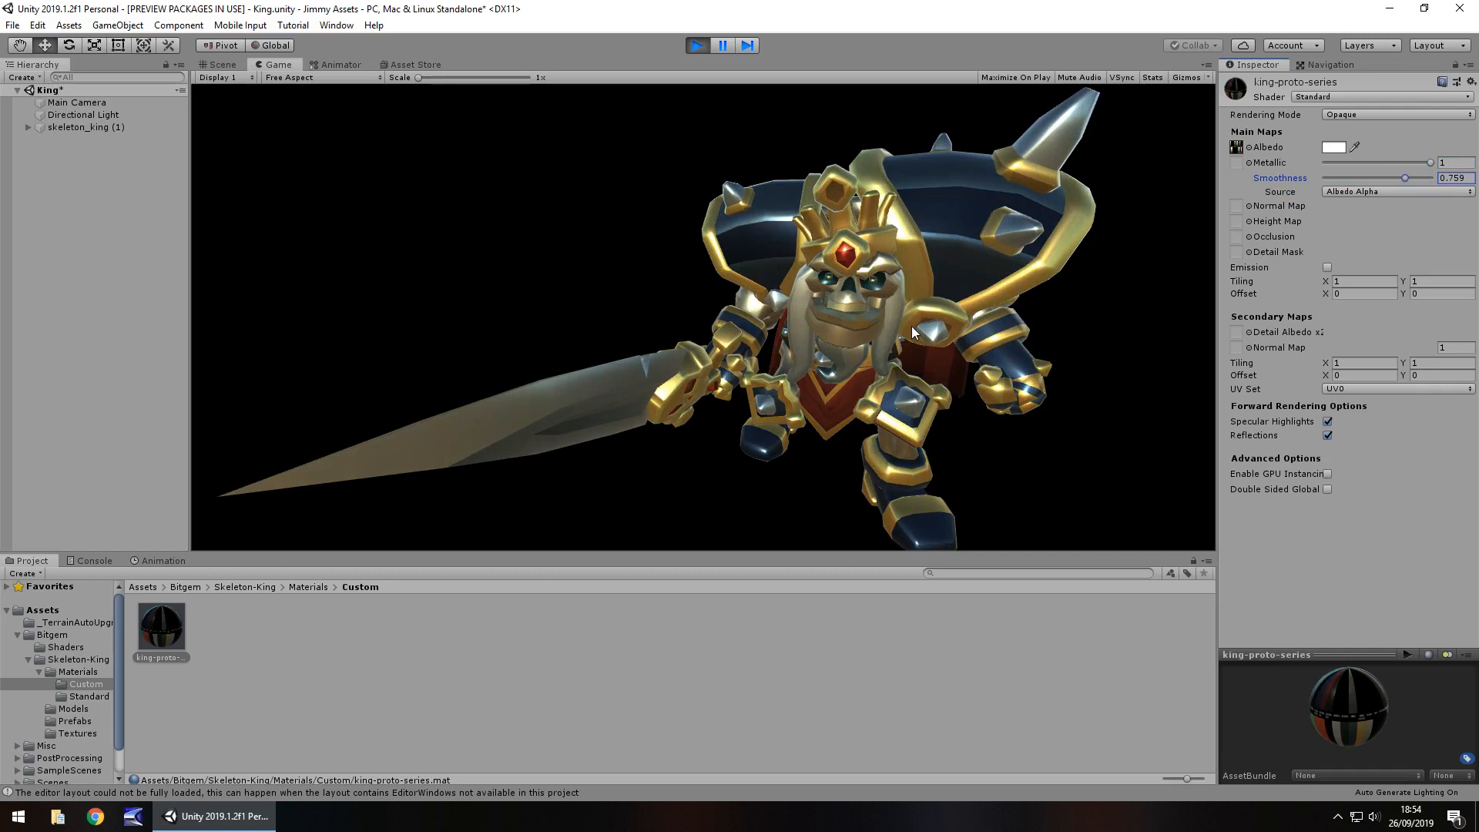
pyautogui.moveTo(1241, 214)
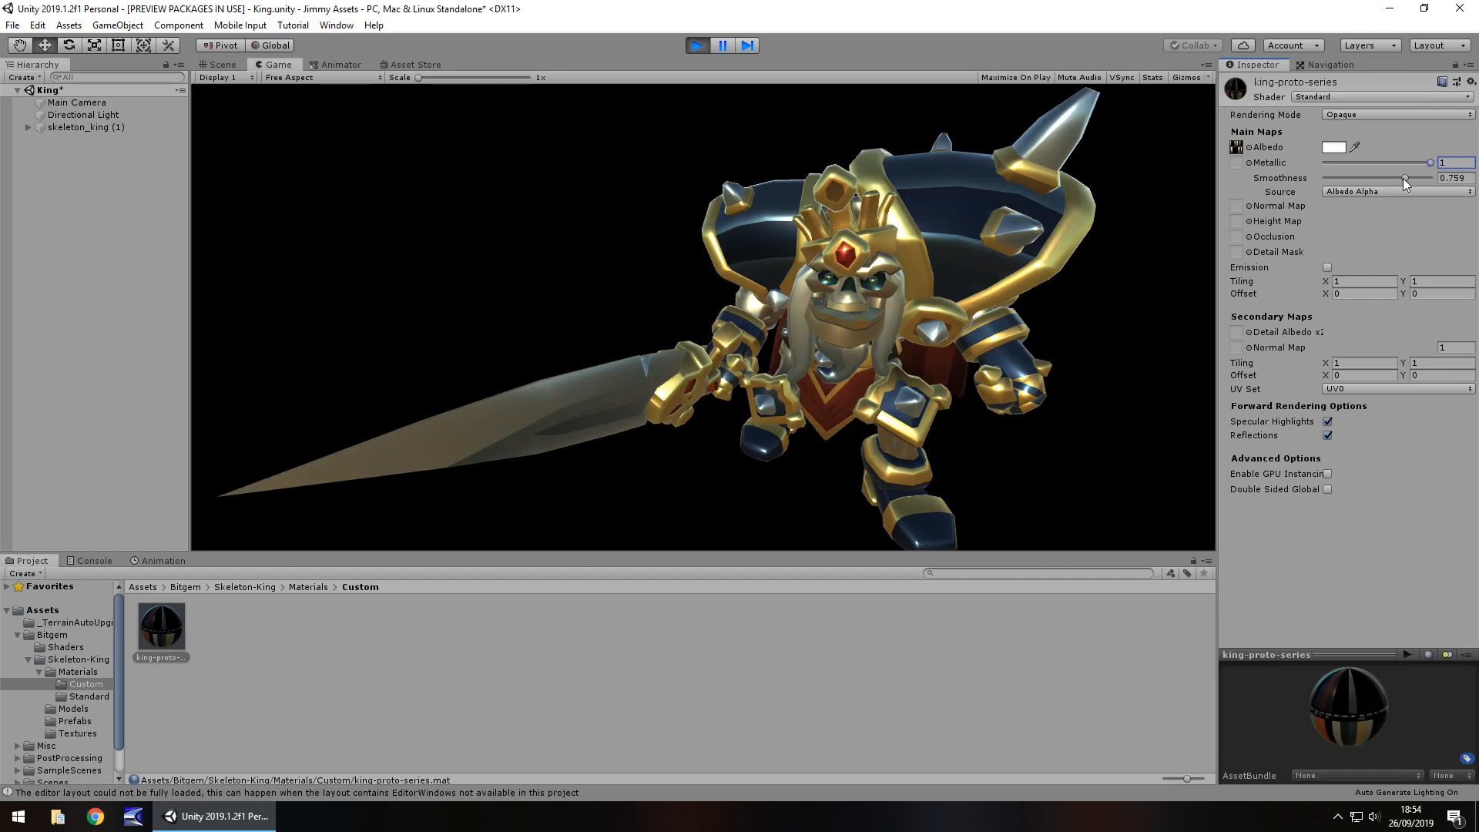
pyautogui.moveTo(1403, 177); pyautogui.dragTo(1429, 177)
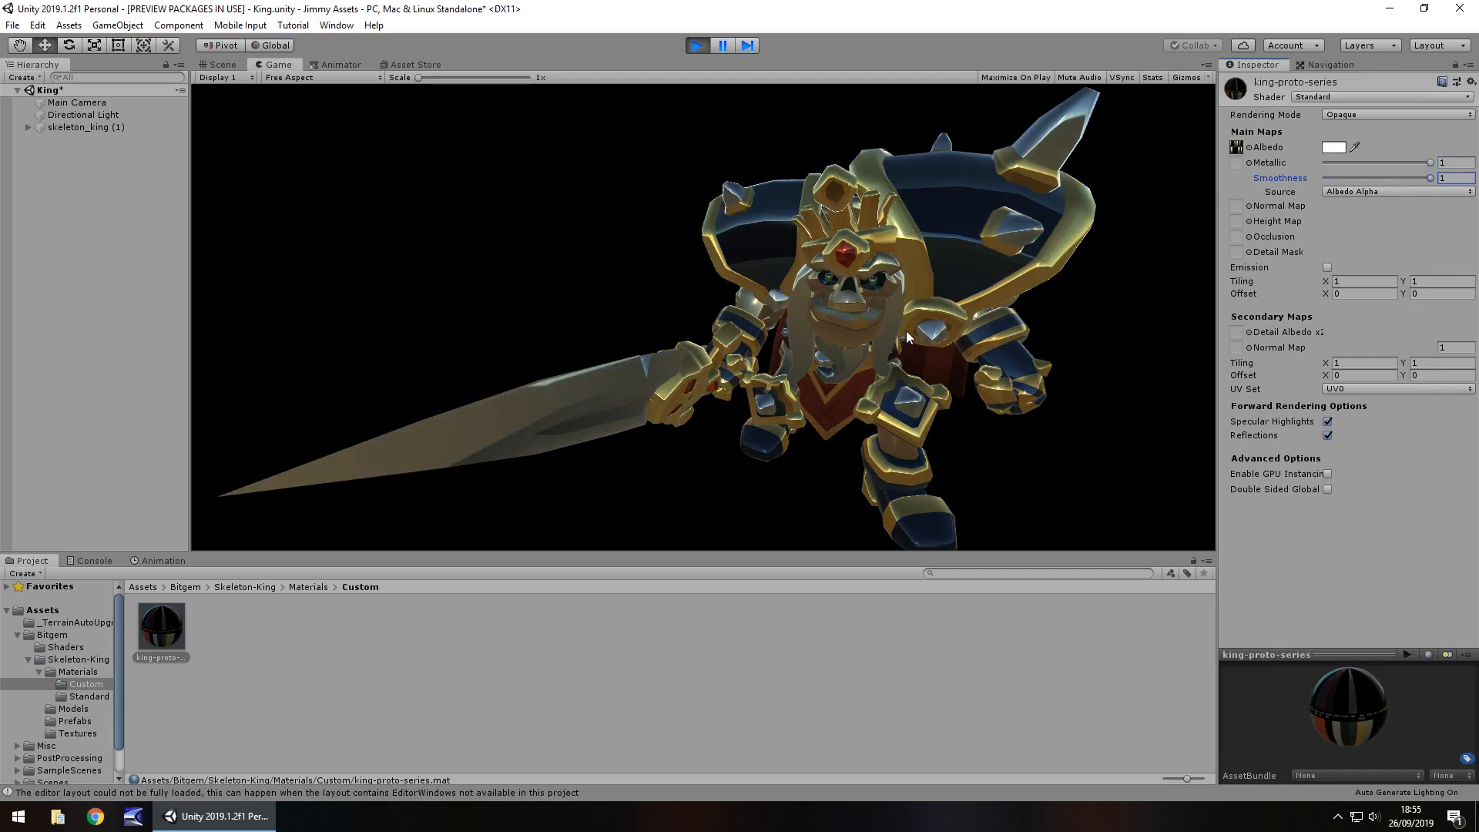
pyautogui.moveTo(666, 334)
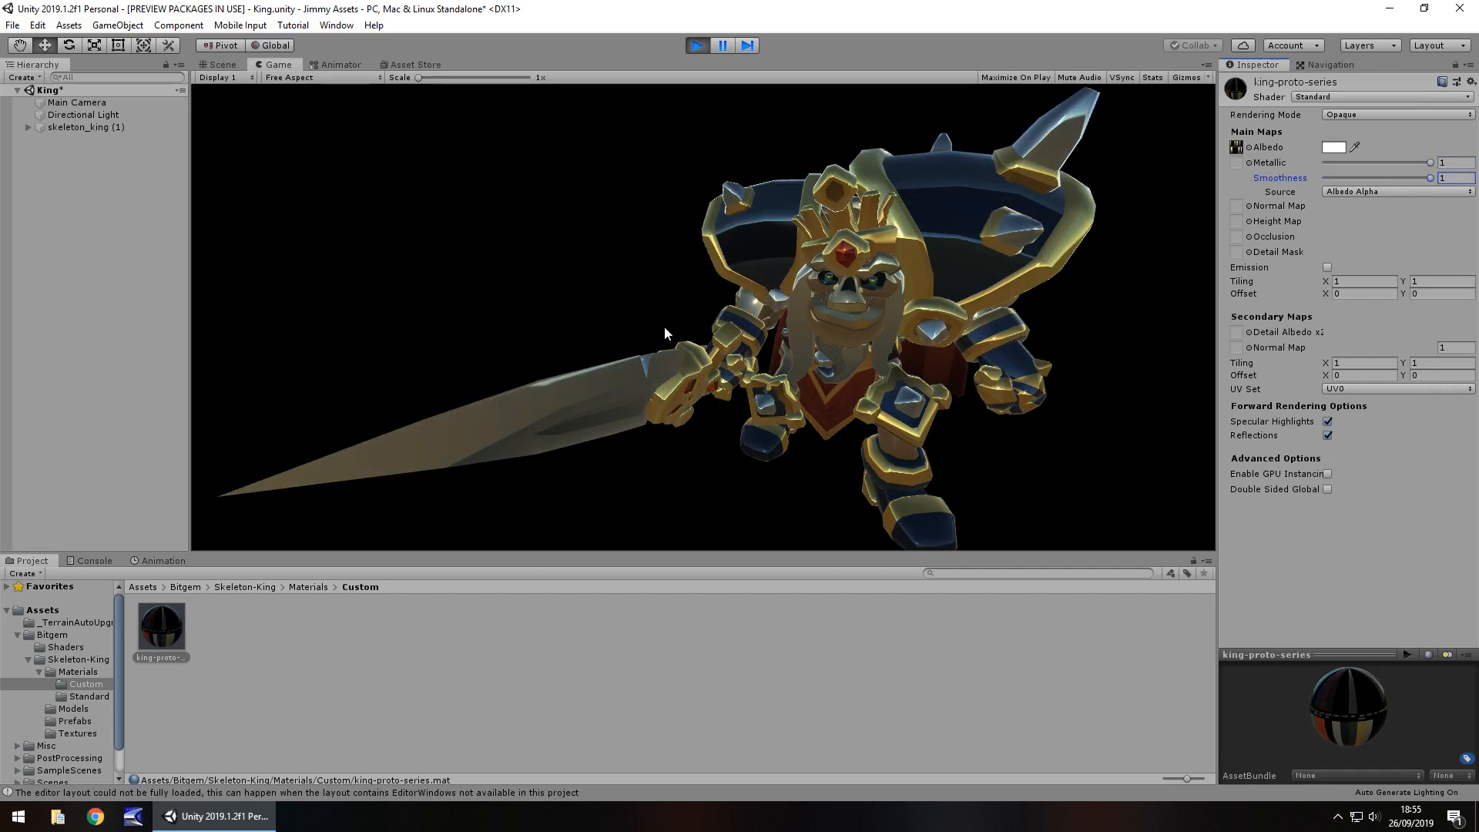
pyautogui.click(413, 64)
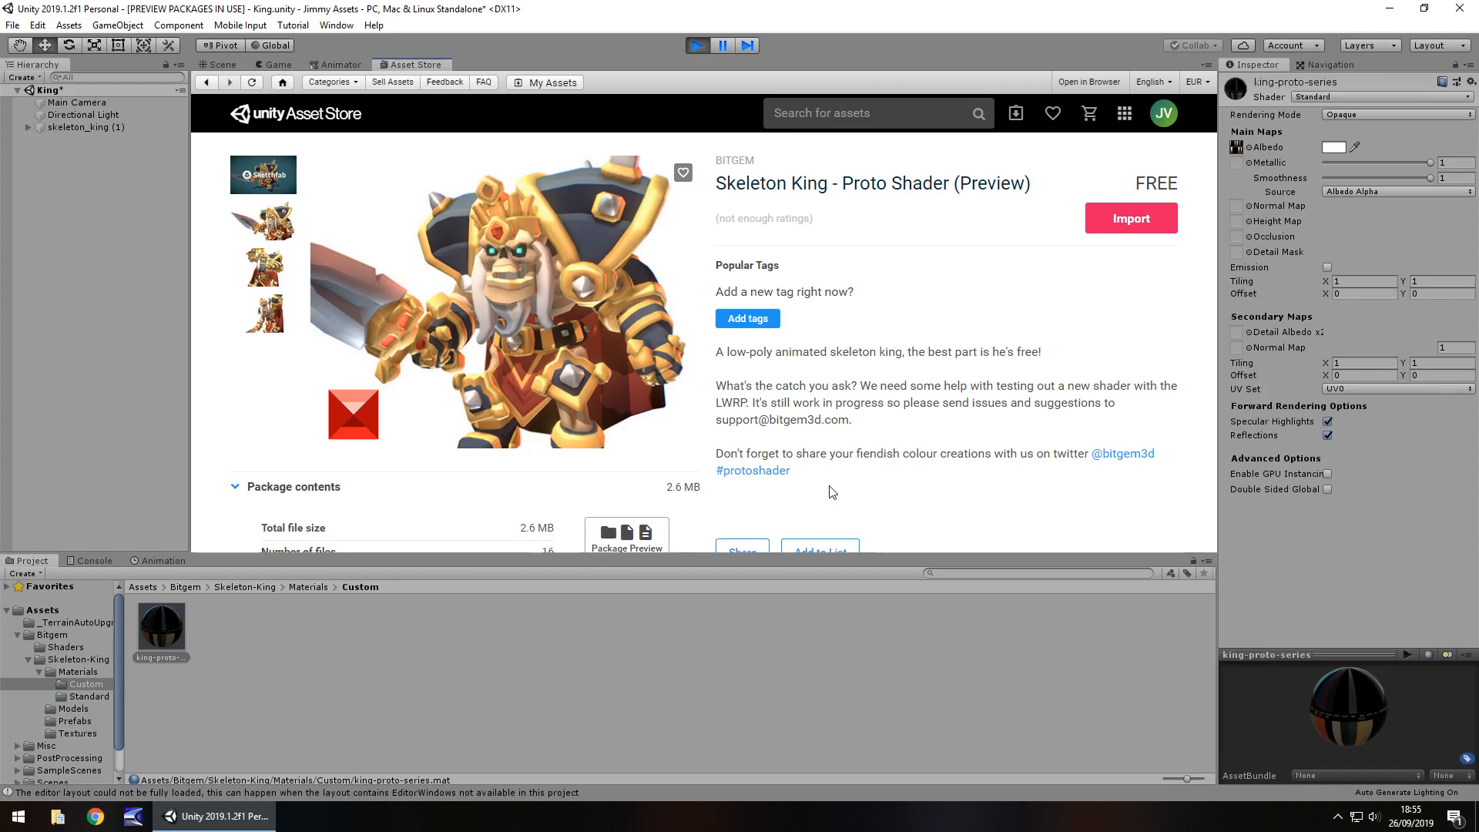
pyautogui.moveTo(853, 456)
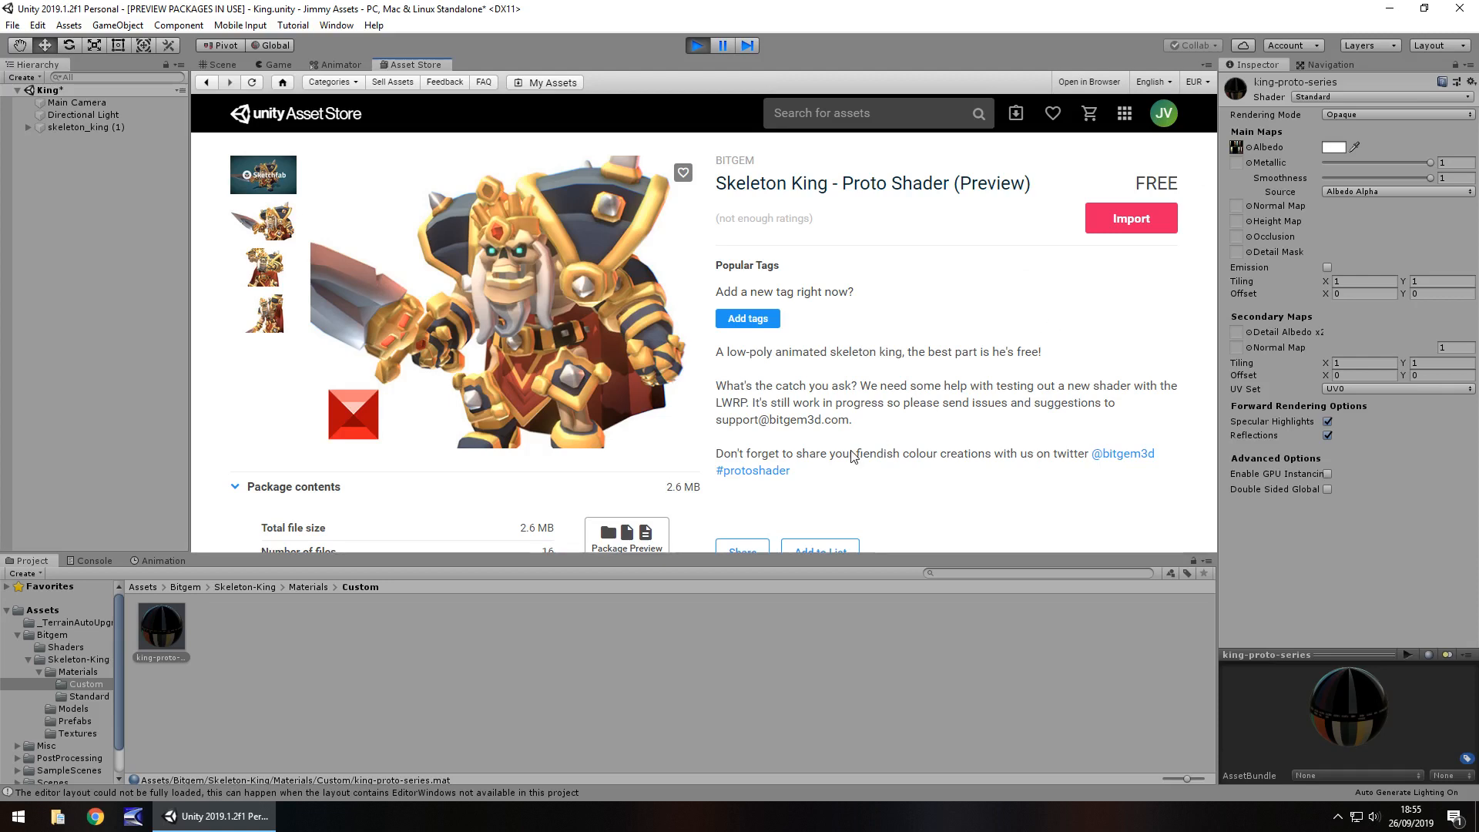
pyautogui.moveTo(899, 385)
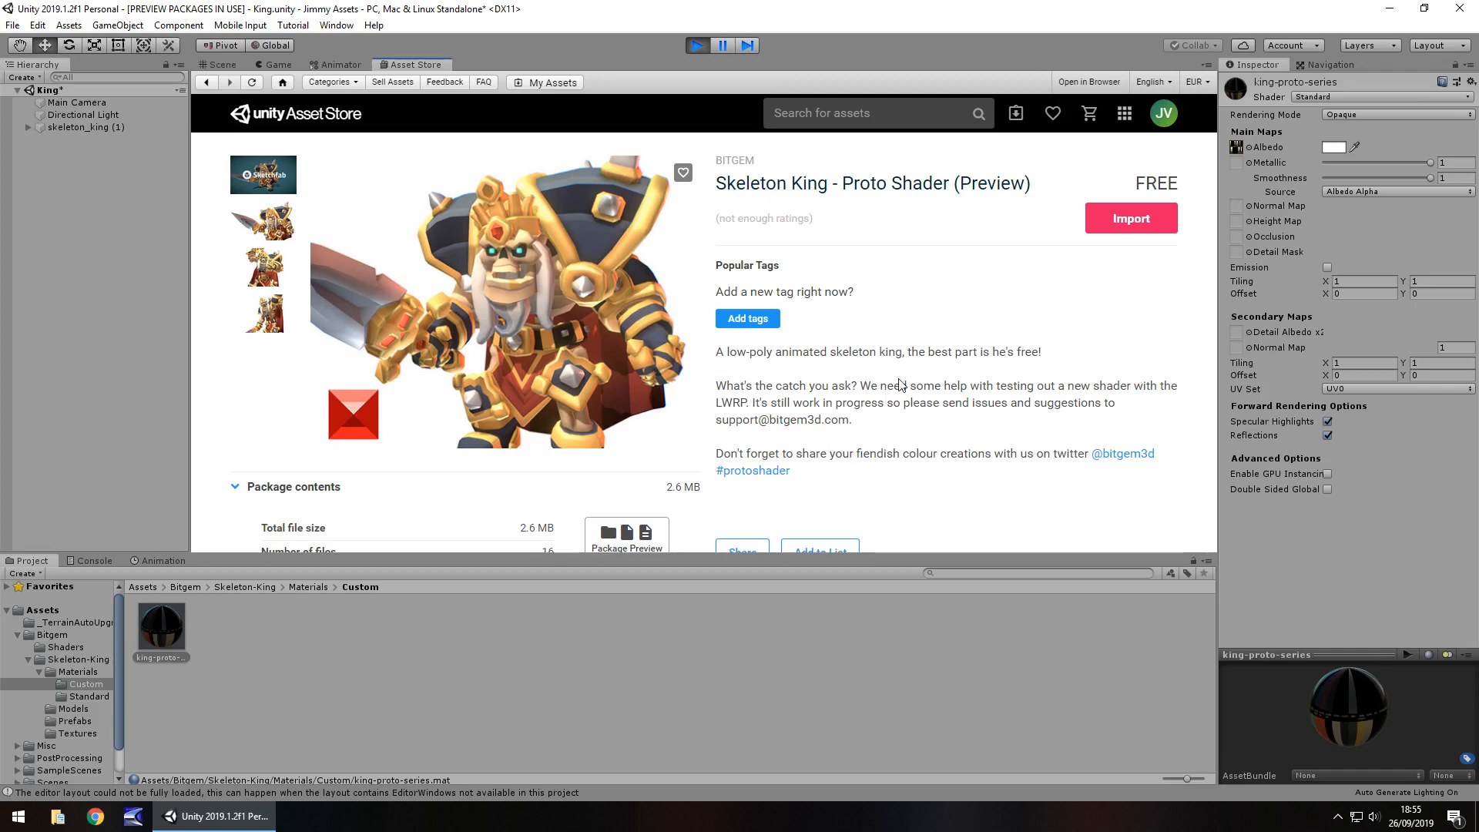
pyautogui.moveTo(288, 91)
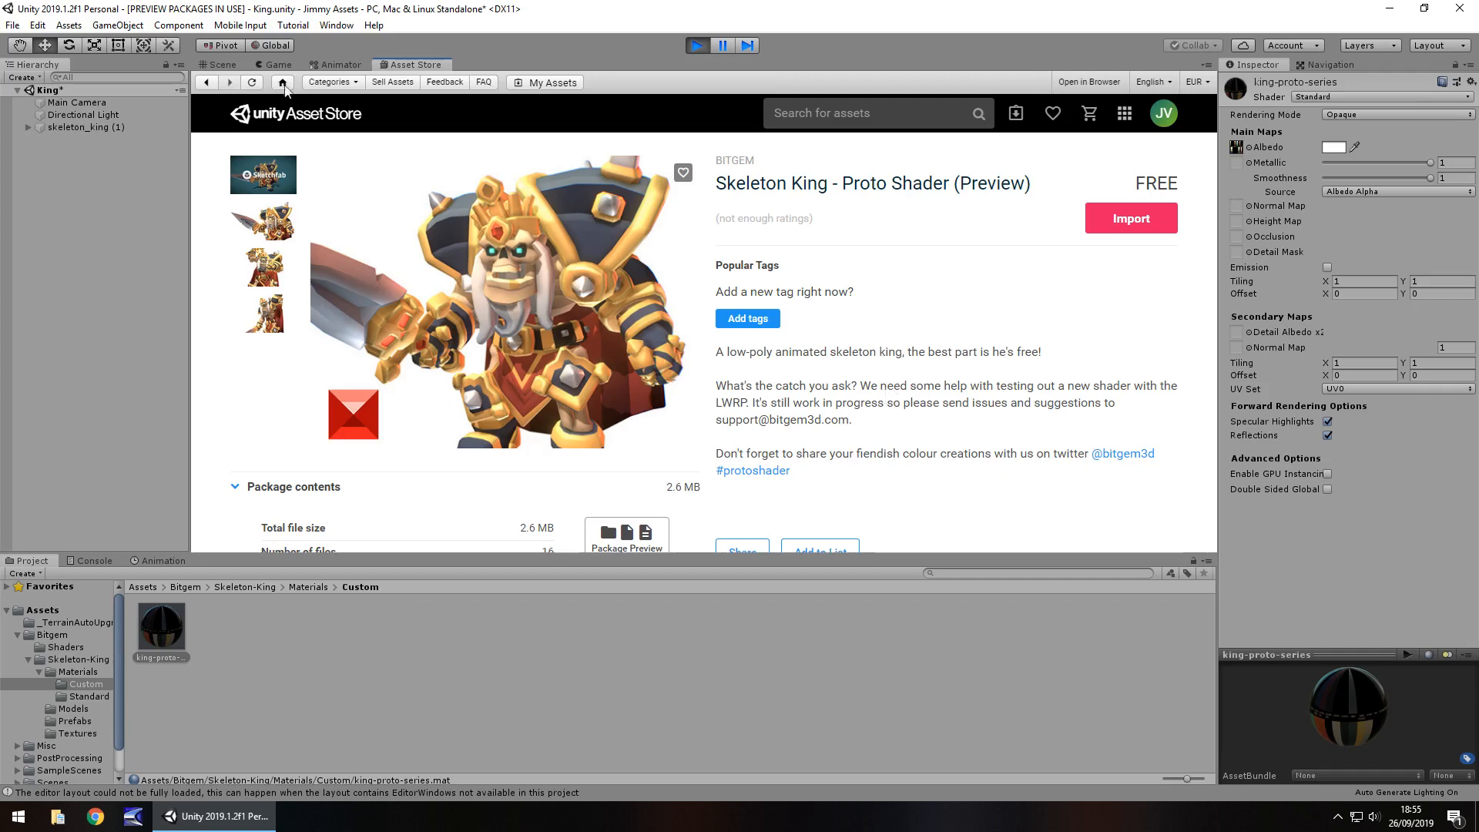
# Step: Return from the Skeleton King store page to the Game view showing the metallic king
pyautogui.click(276, 65)
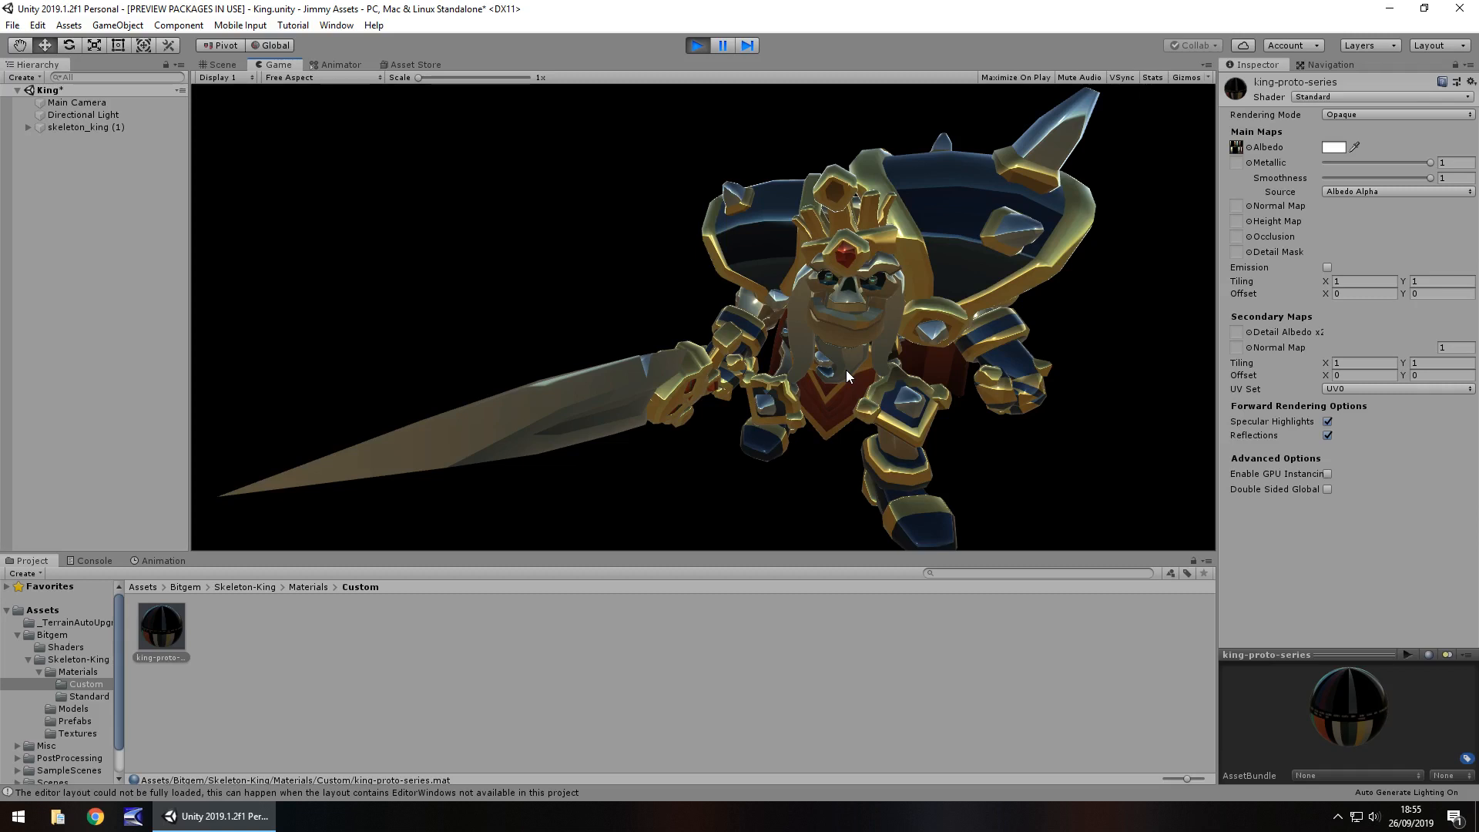
pyautogui.moveTo(867, 291)
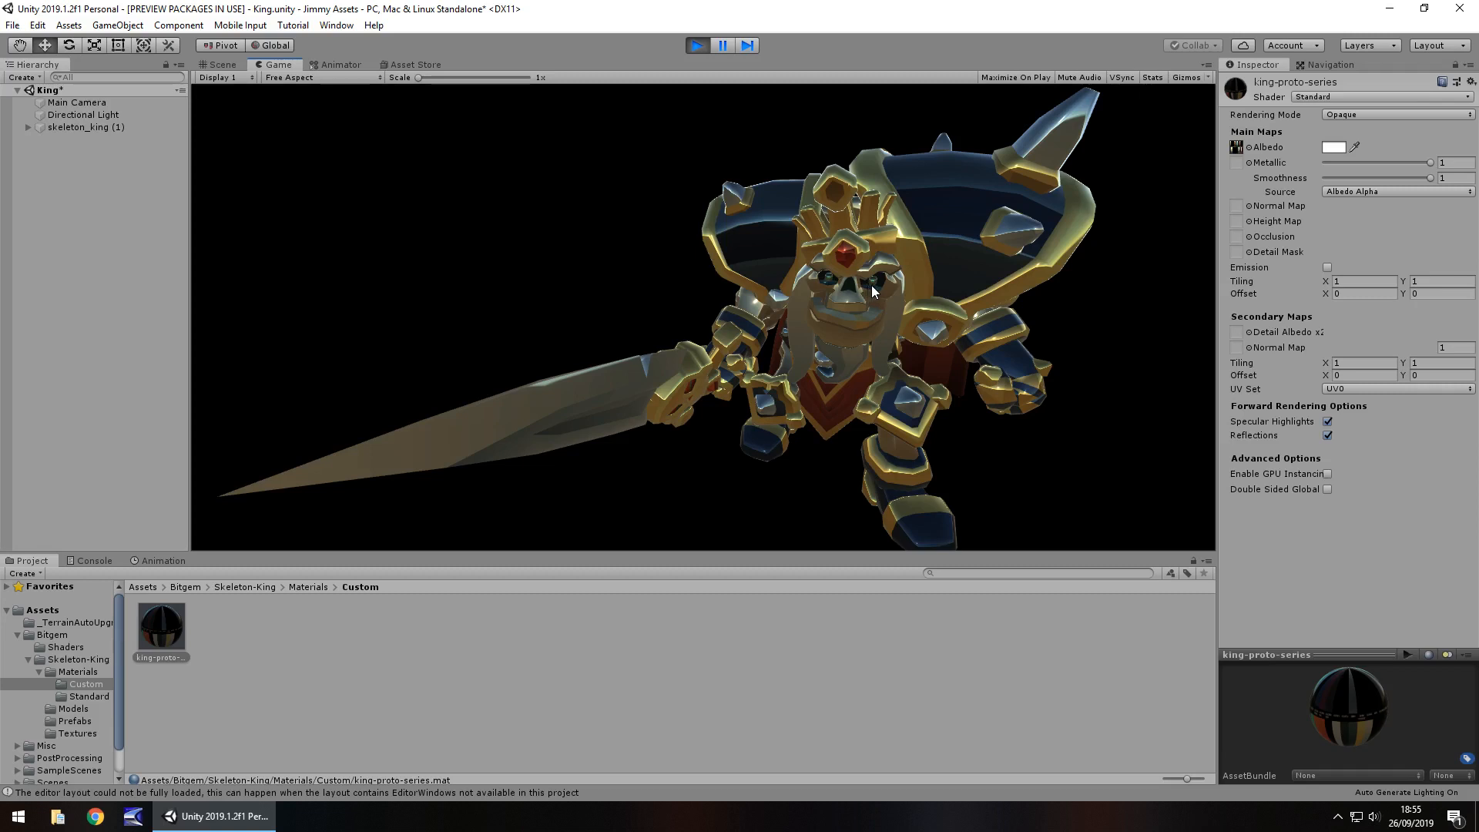
pyautogui.moveTo(699, 293)
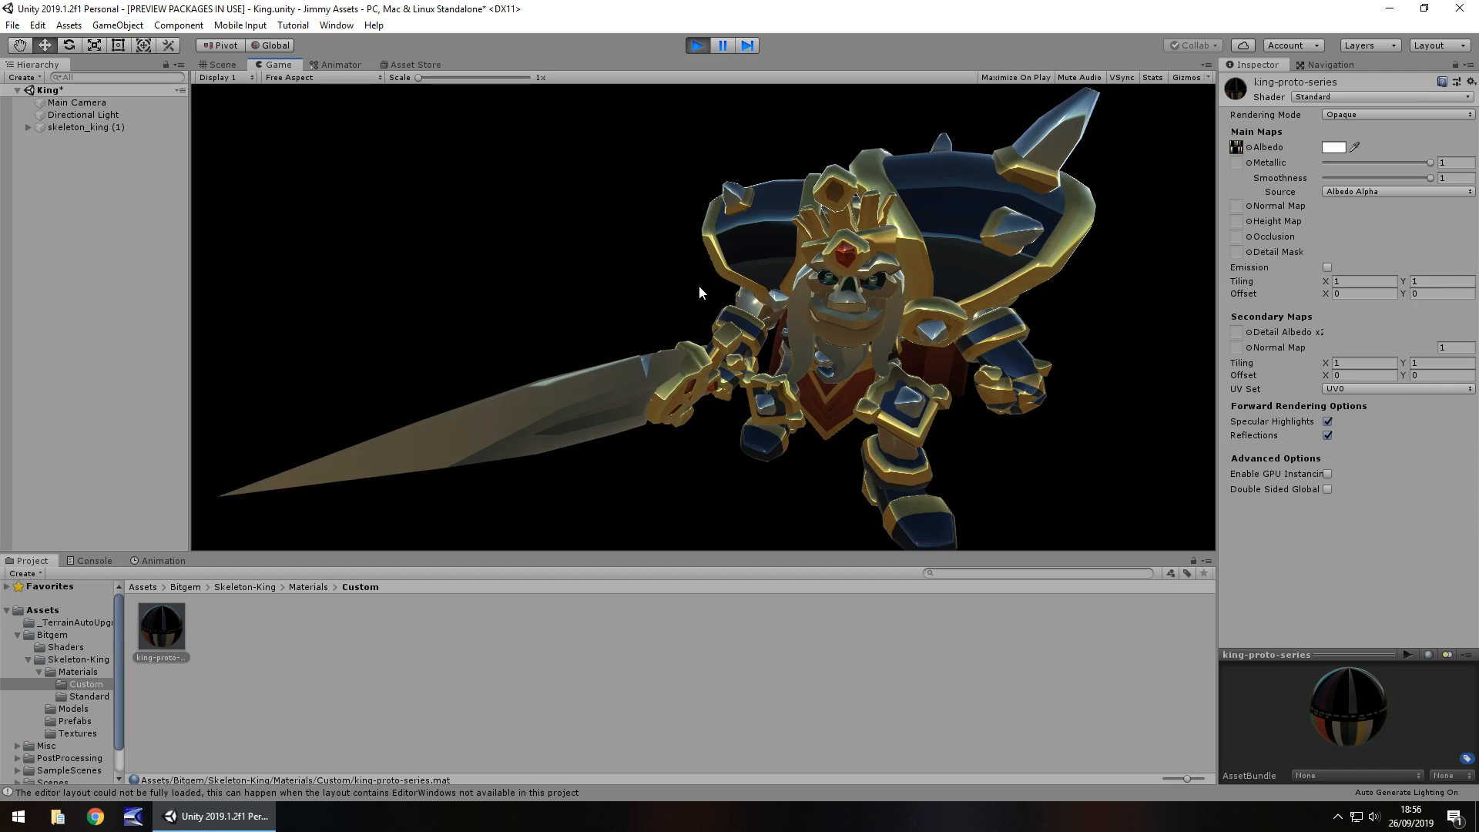
pyautogui.moveTo(847, 275)
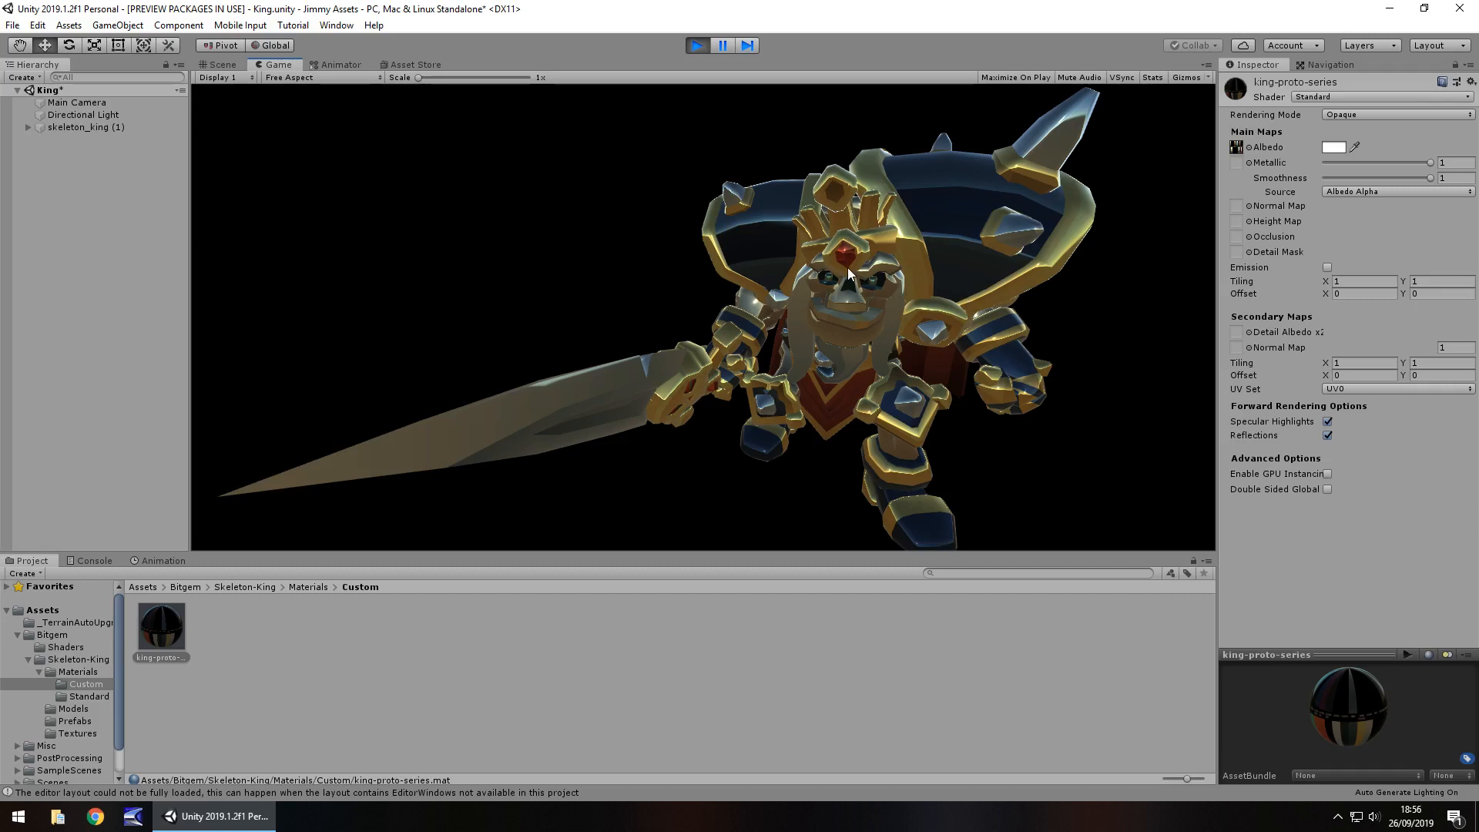
pyautogui.moveTo(861, 271)
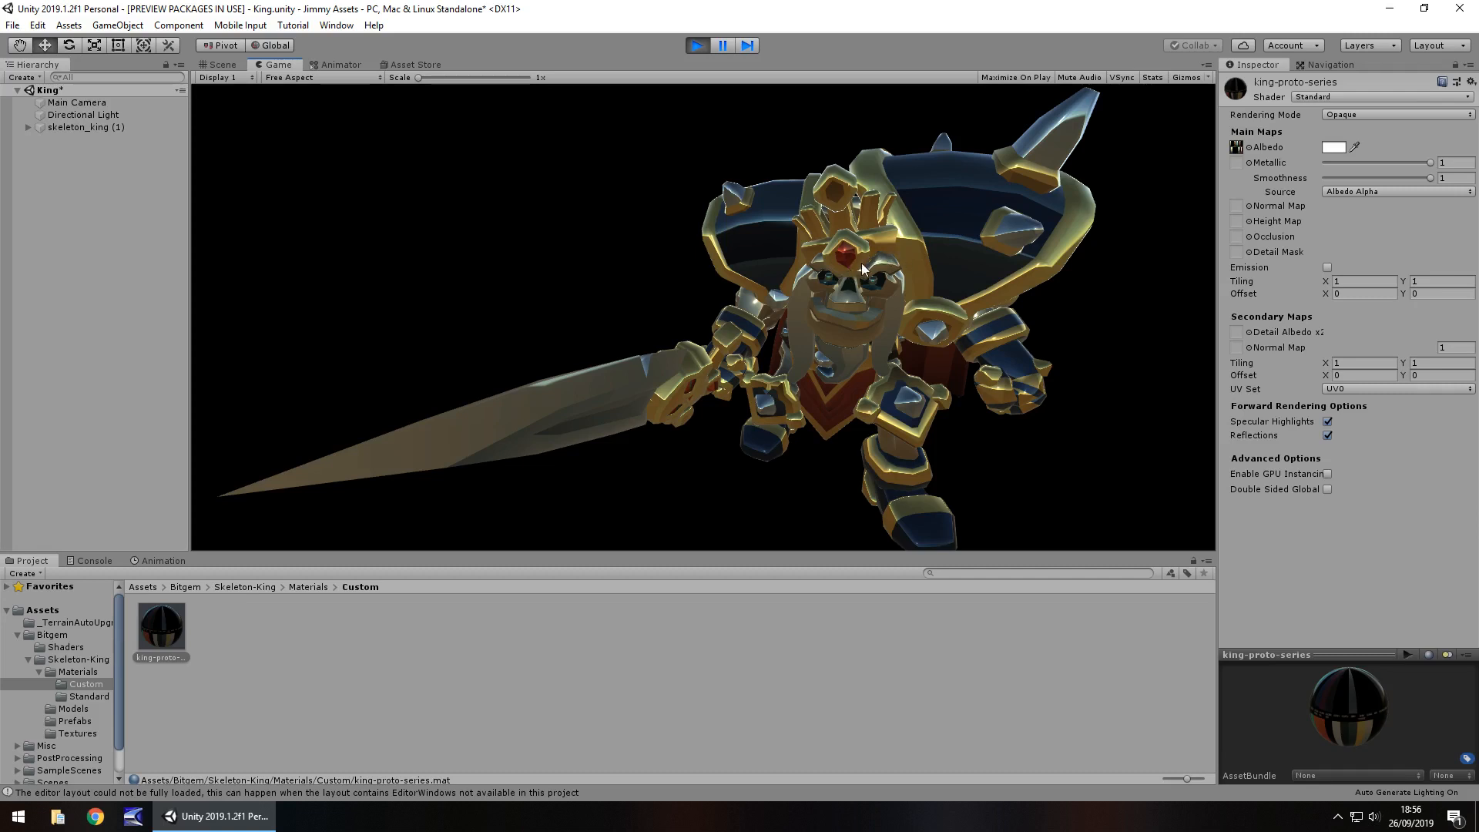